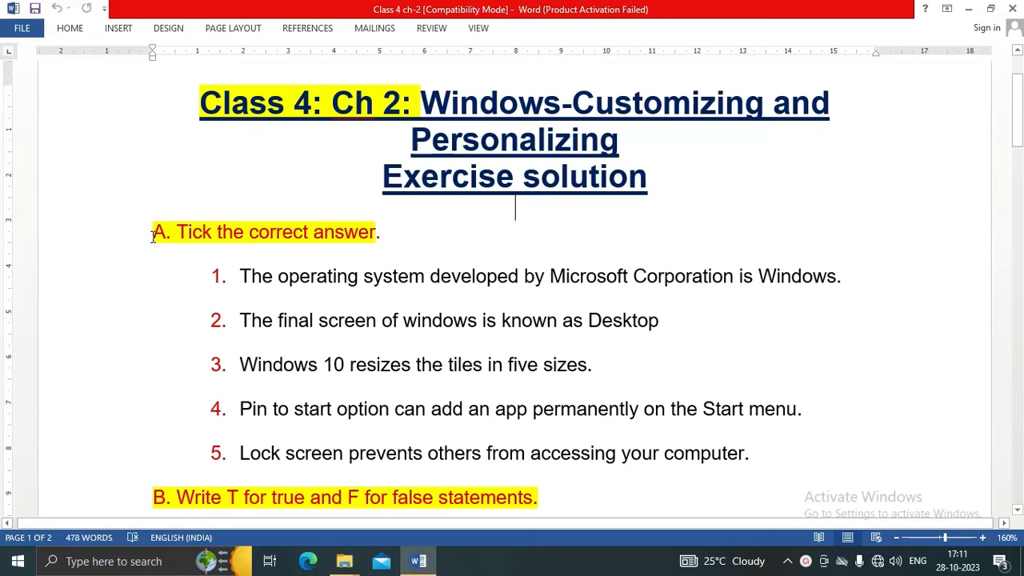
# Step: Review Section A statements, marking 'permanently on the Start menu' and statement 5's opening words
pyautogui.click(157, 244)
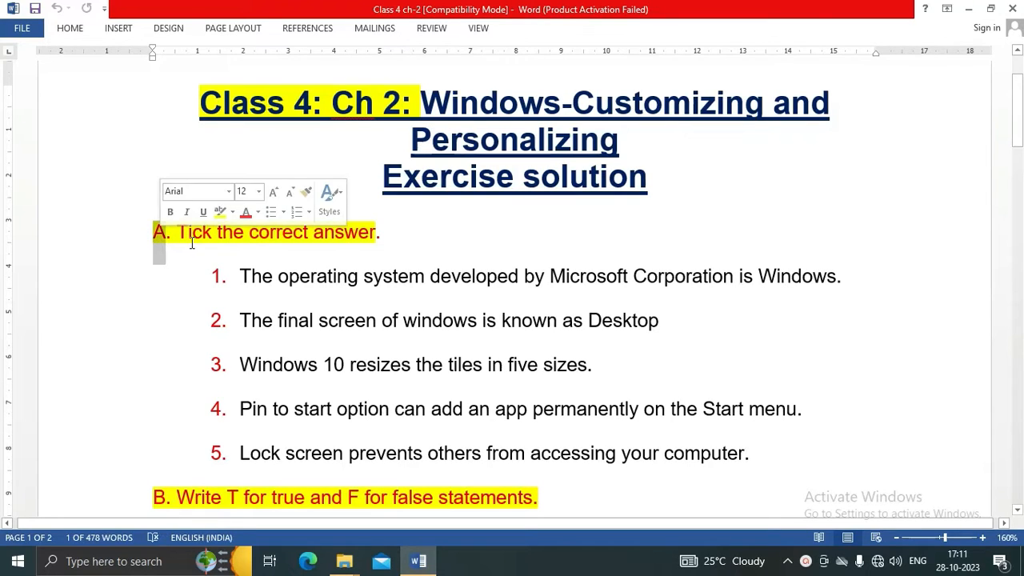
pyautogui.scroll(-3)
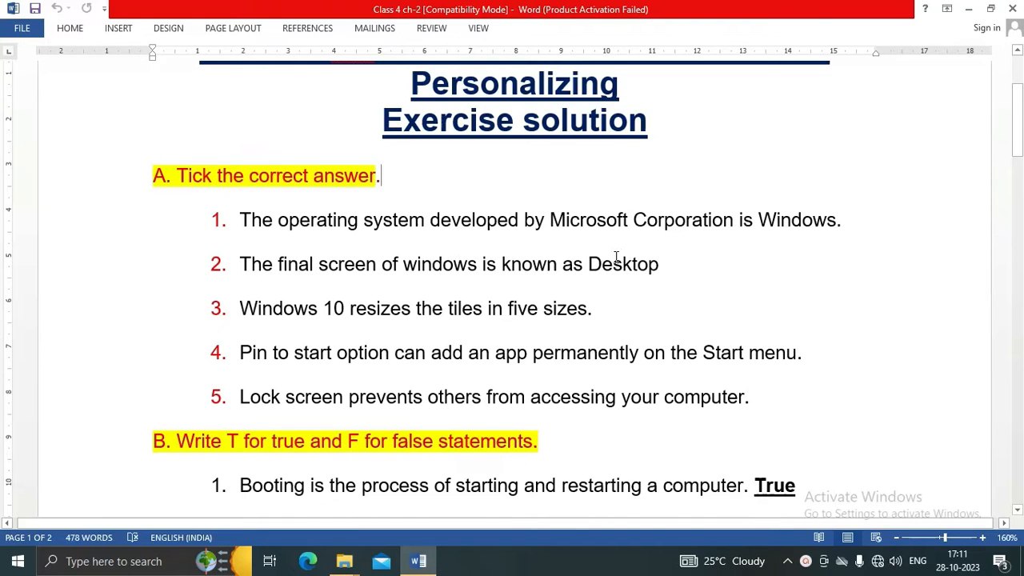
pyautogui.moveTo(760, 230)
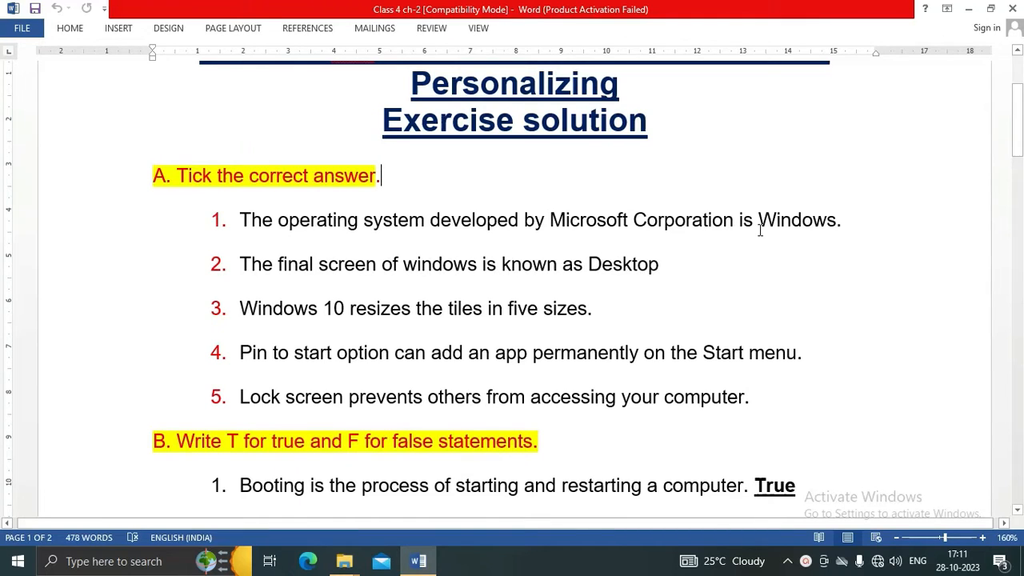
pyautogui.doubleClick(797, 220)
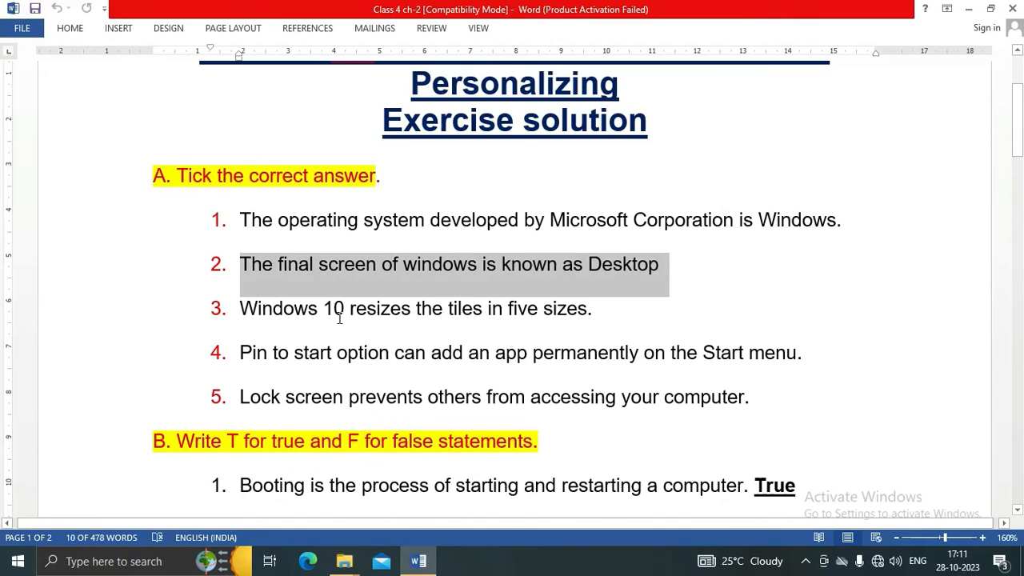
pyautogui.click(359, 316)
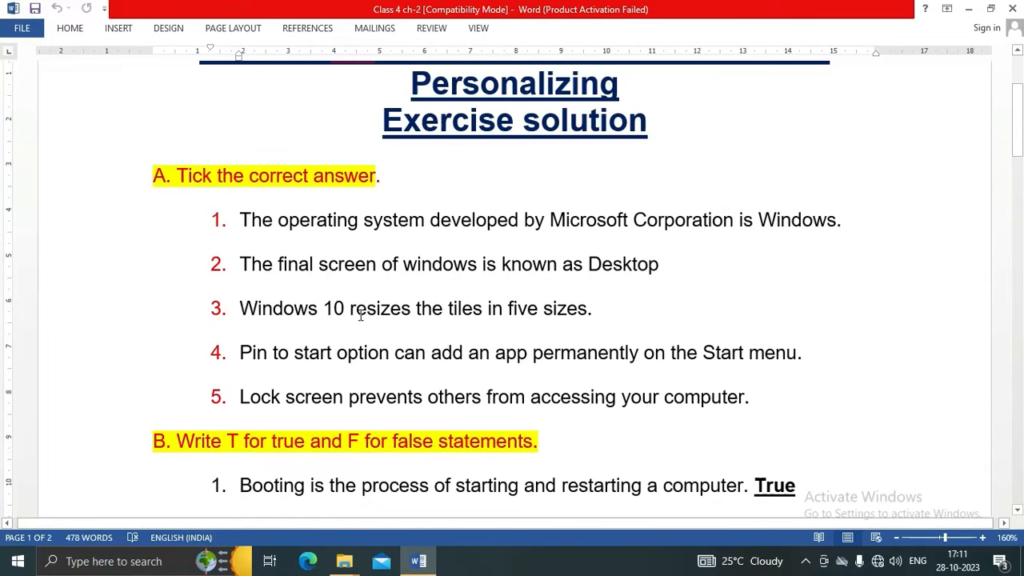
pyautogui.click(332, 307)
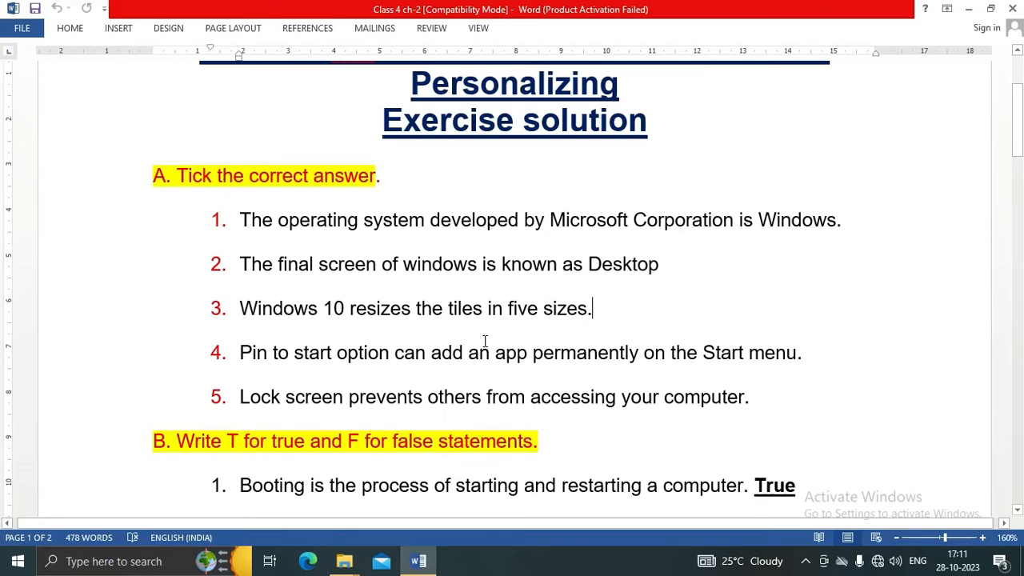
pyautogui.moveTo(322, 364)
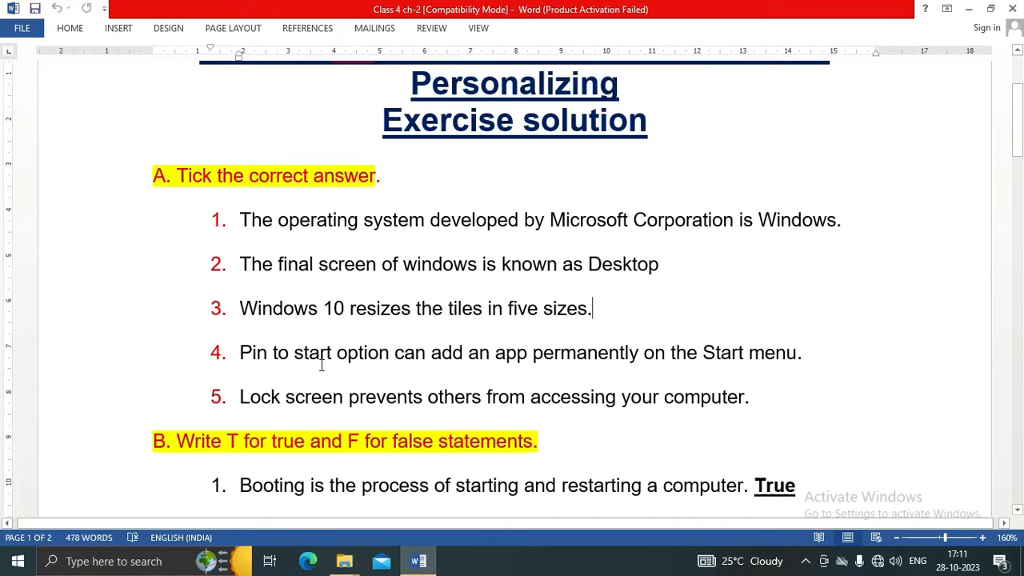
pyautogui.moveTo(408, 361)
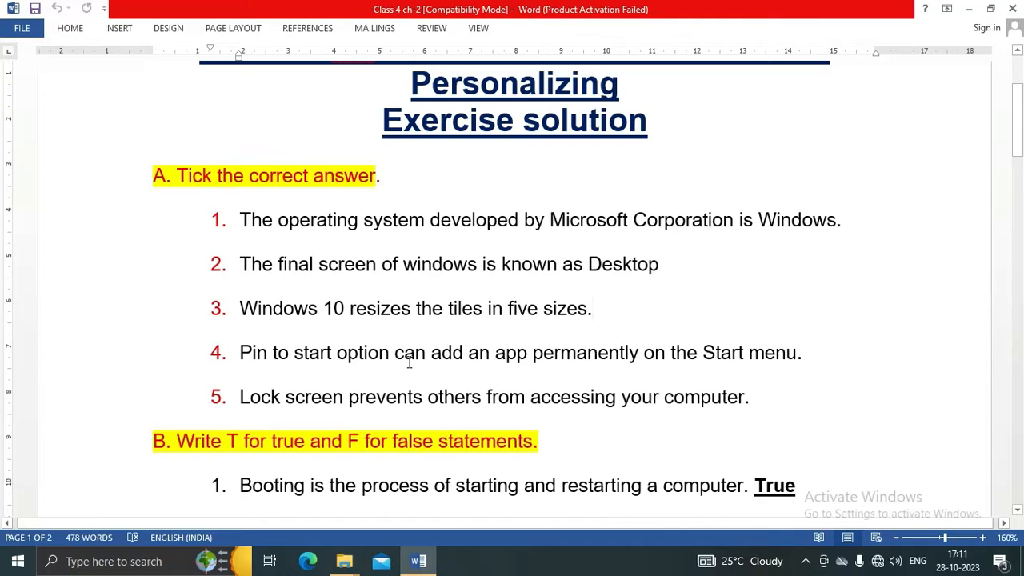
pyautogui.moveTo(569, 361)
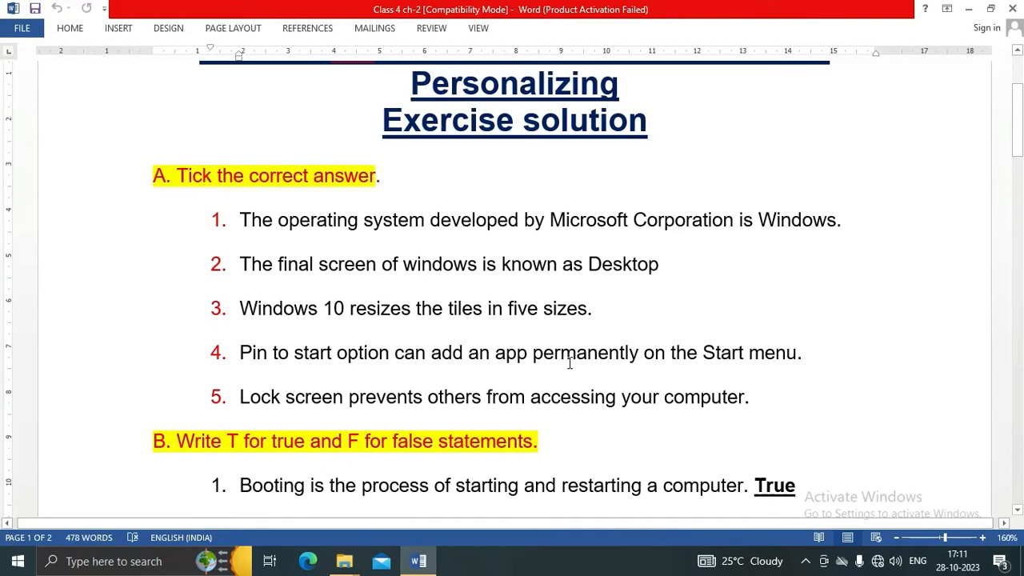
pyautogui.moveTo(531, 353); pyautogui.dragTo(799, 353)
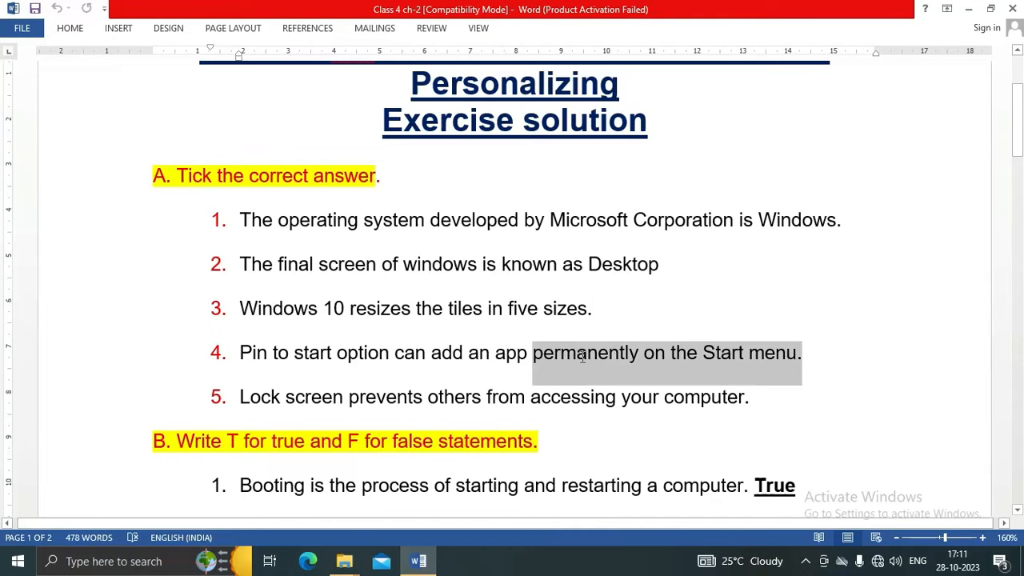
pyautogui.click(239, 397)
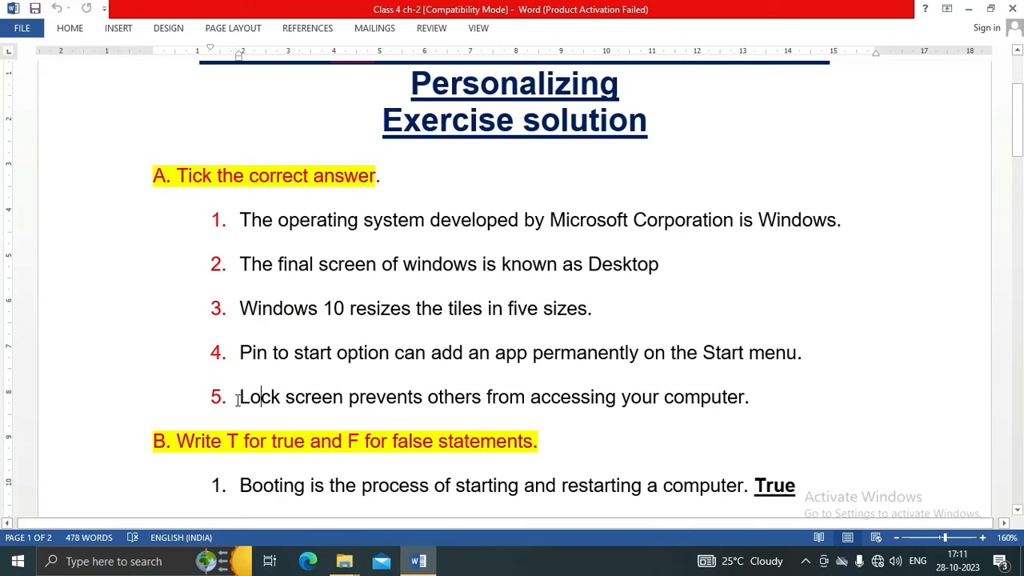
pyautogui.moveTo(239, 397); pyautogui.dragTo(486, 396)
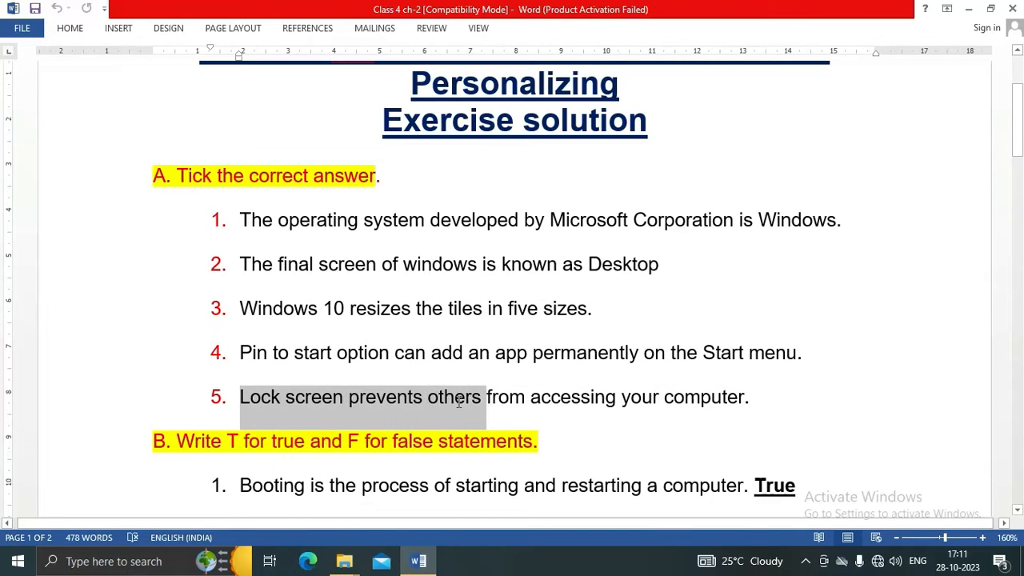
pyautogui.moveTo(456, 397); pyautogui.dragTo(743, 406)
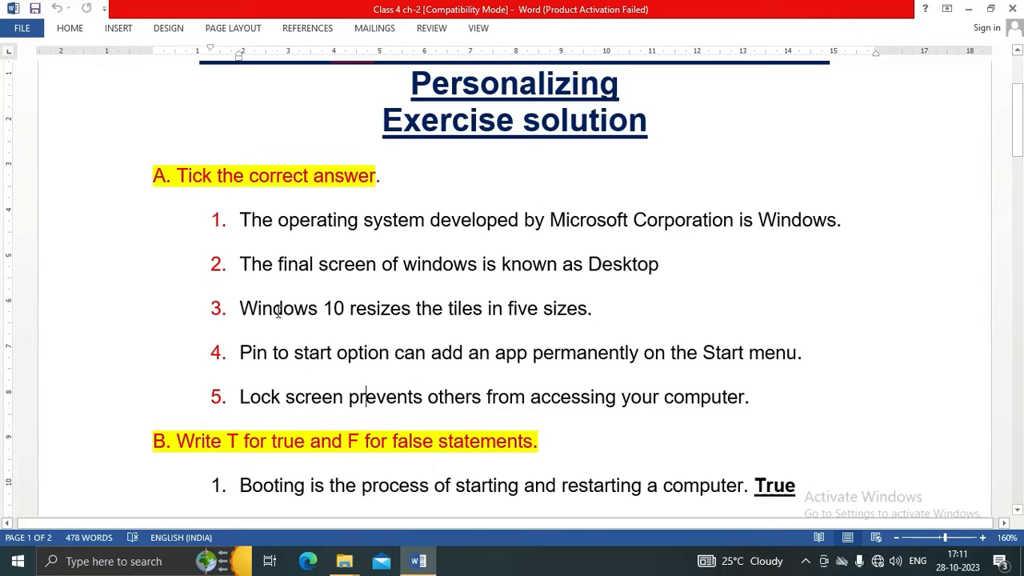
# Step: Review Section B's six true/false statements and their answers through to 'Fill in the blanks'
pyautogui.scroll(-3)
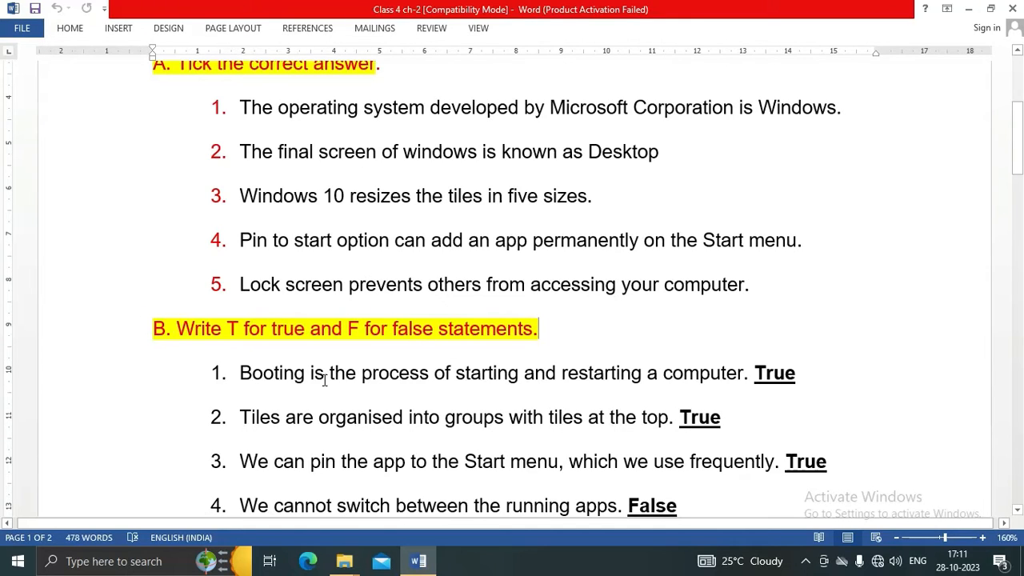
pyautogui.scroll(-3)
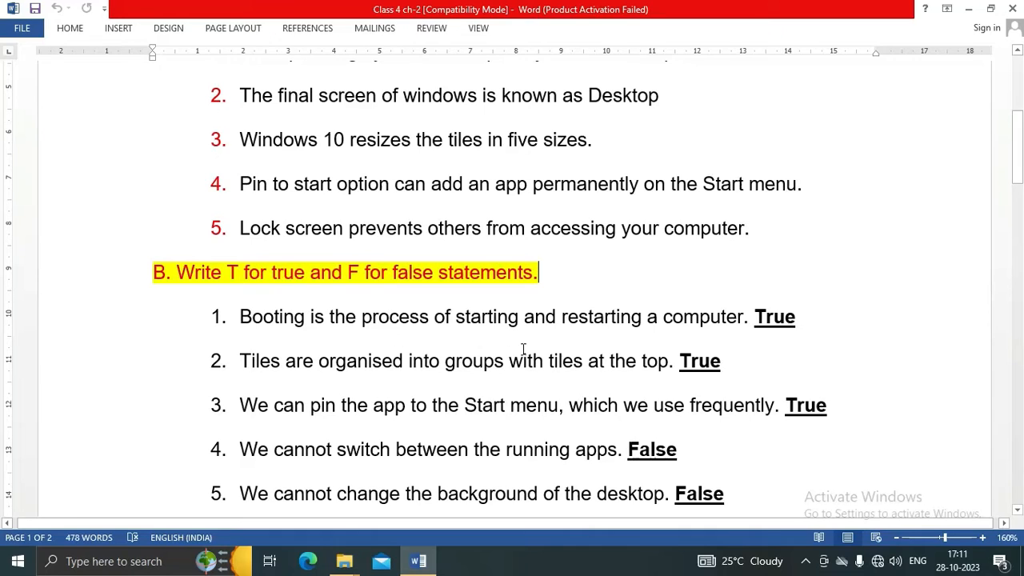
pyautogui.moveTo(707, 318)
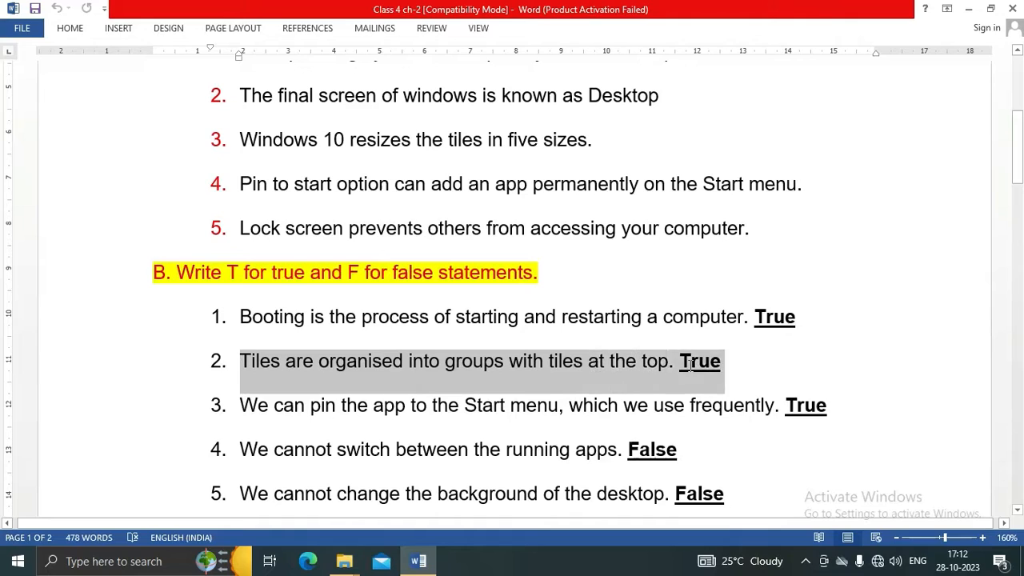
pyautogui.moveTo(700, 361); pyautogui.dragTo(392, 349)
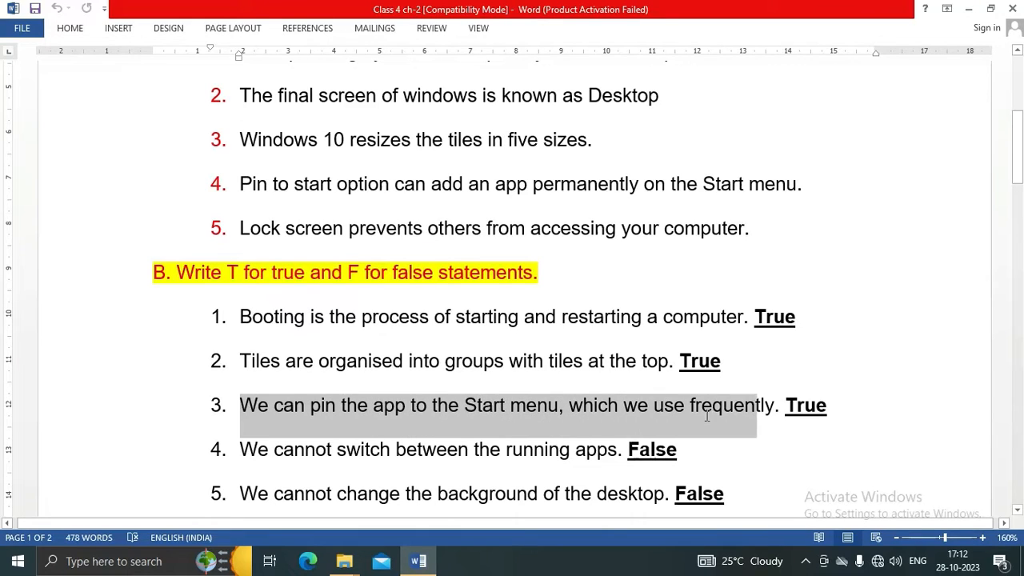
pyautogui.click(835, 405)
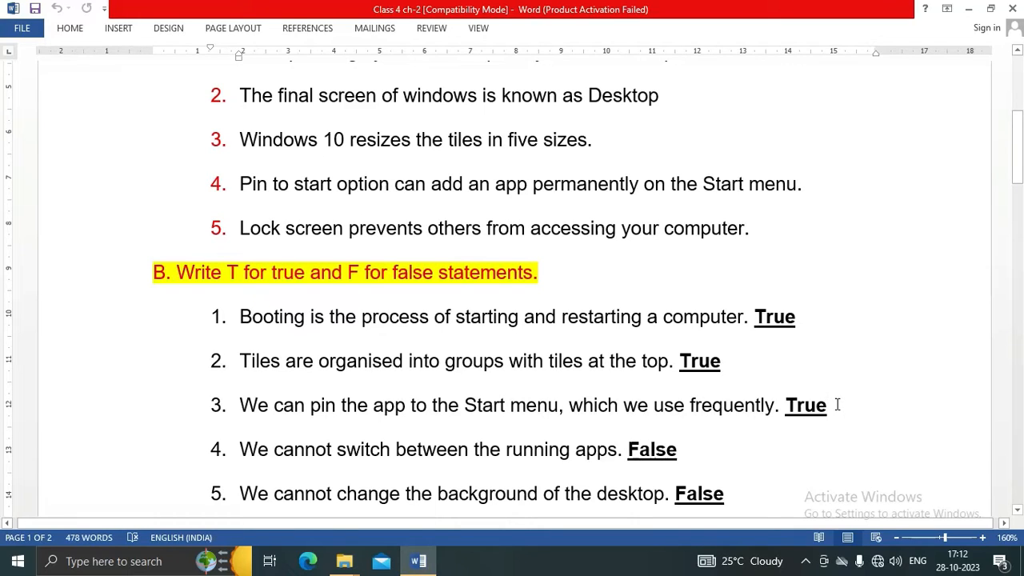
pyautogui.moveTo(537, 464)
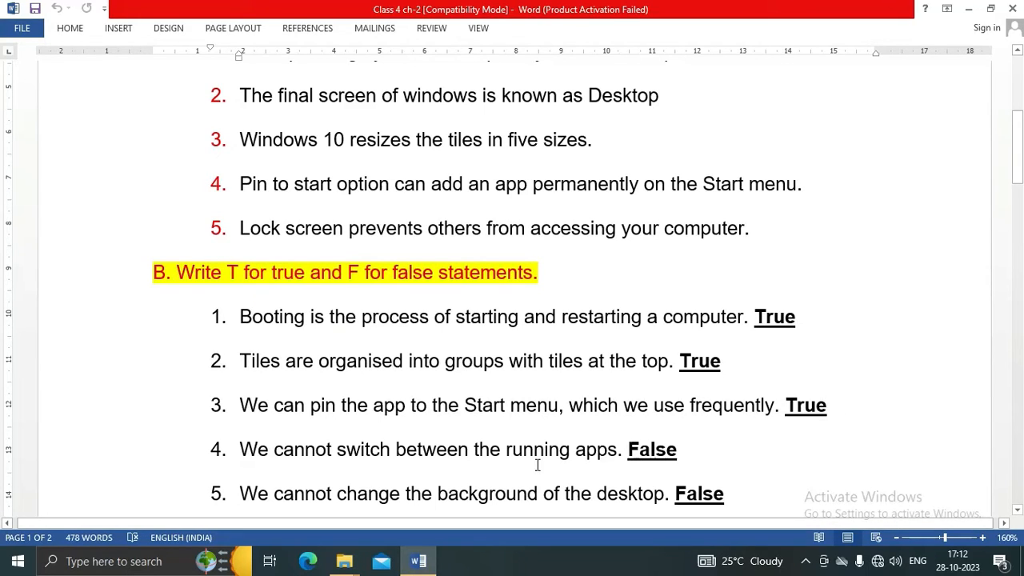
pyautogui.scroll(-3)
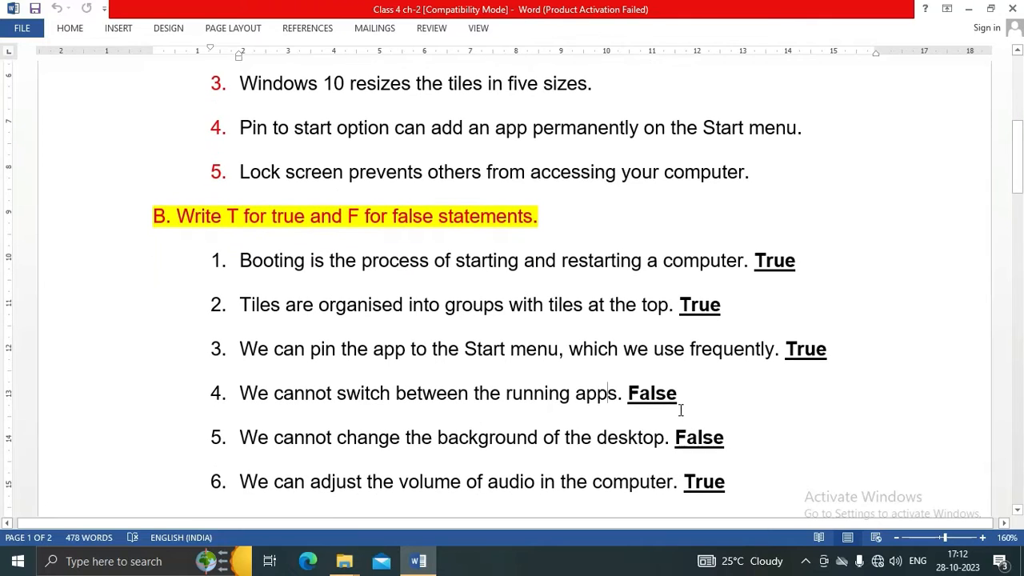
pyautogui.scroll(-3)
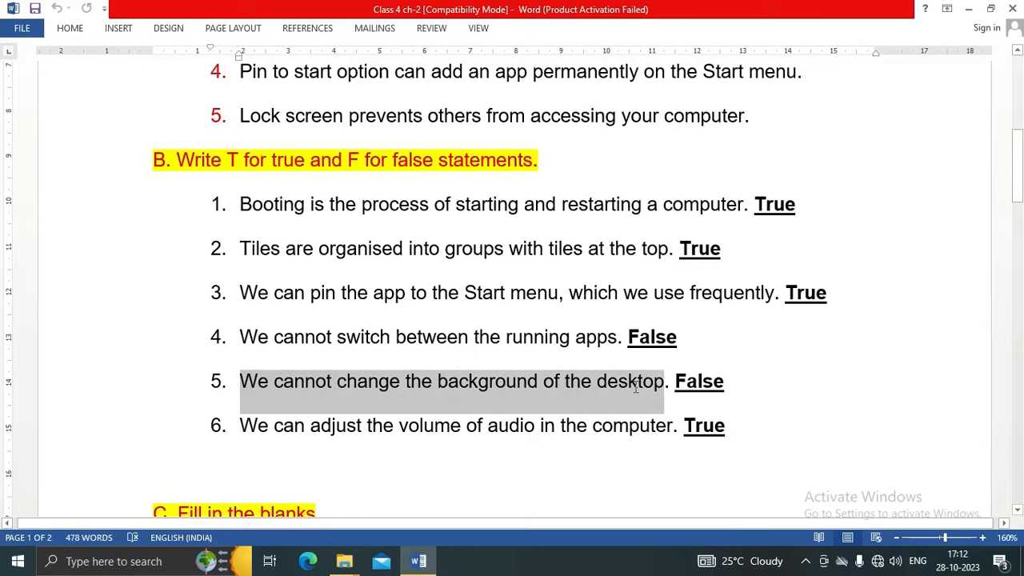
pyautogui.click(735, 380)
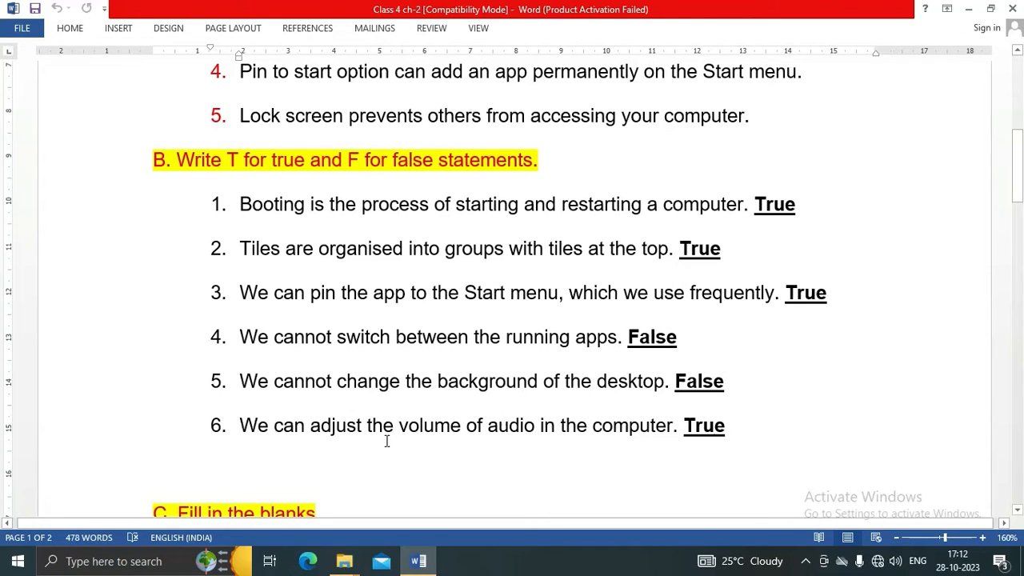
pyautogui.click(240, 426)
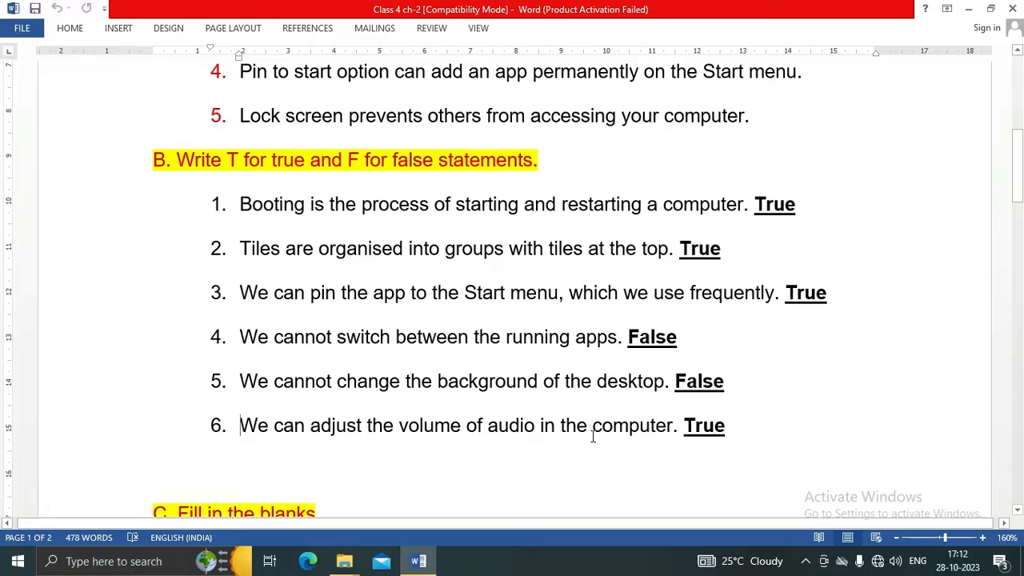
pyautogui.moveTo(739, 440)
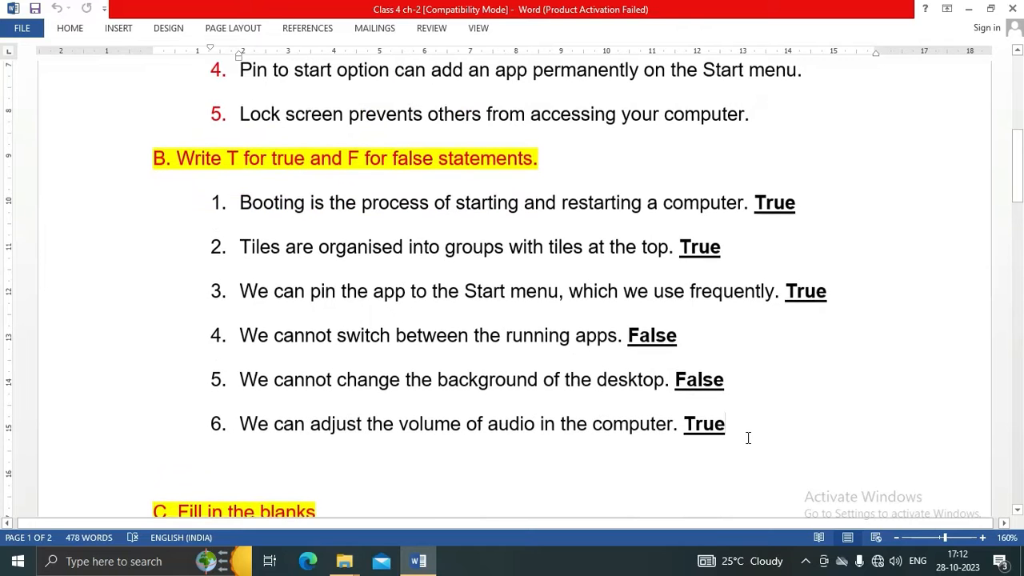
# Step: Check Section C's five fill-in-the-blank answers and move to the Section D heading
pyautogui.scroll(-3)
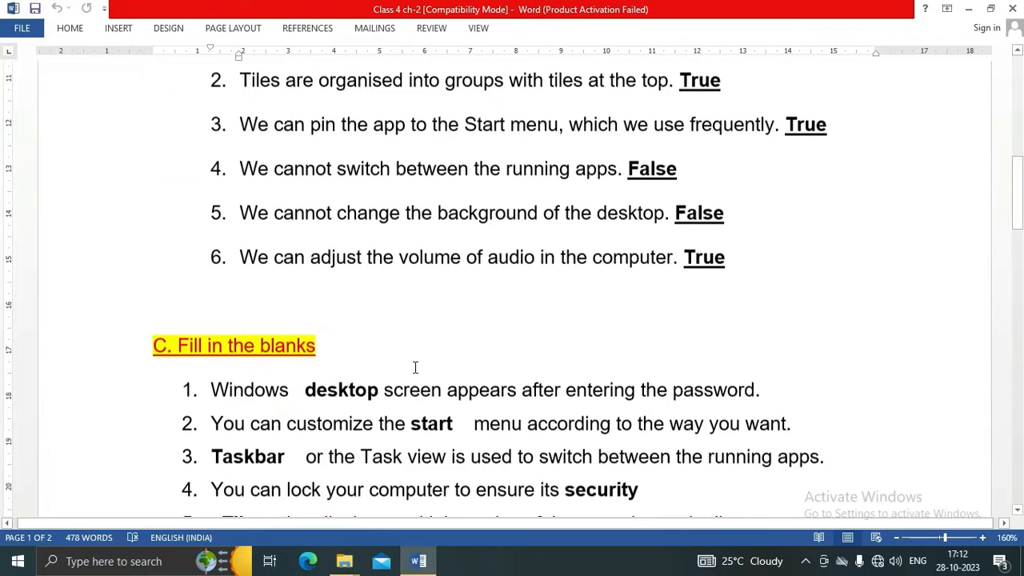
pyautogui.scroll(-3)
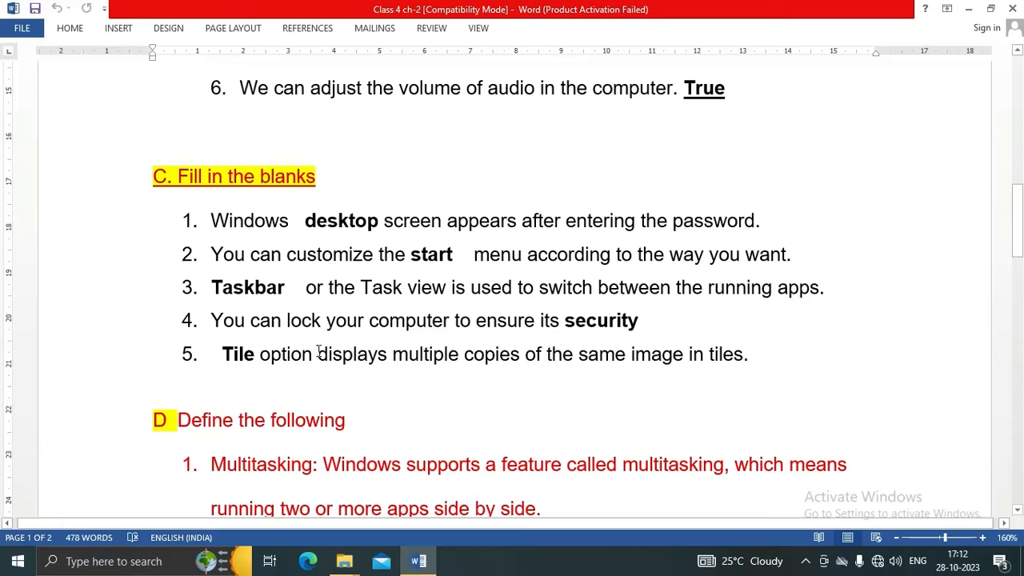
pyautogui.doubleClick(250, 220)
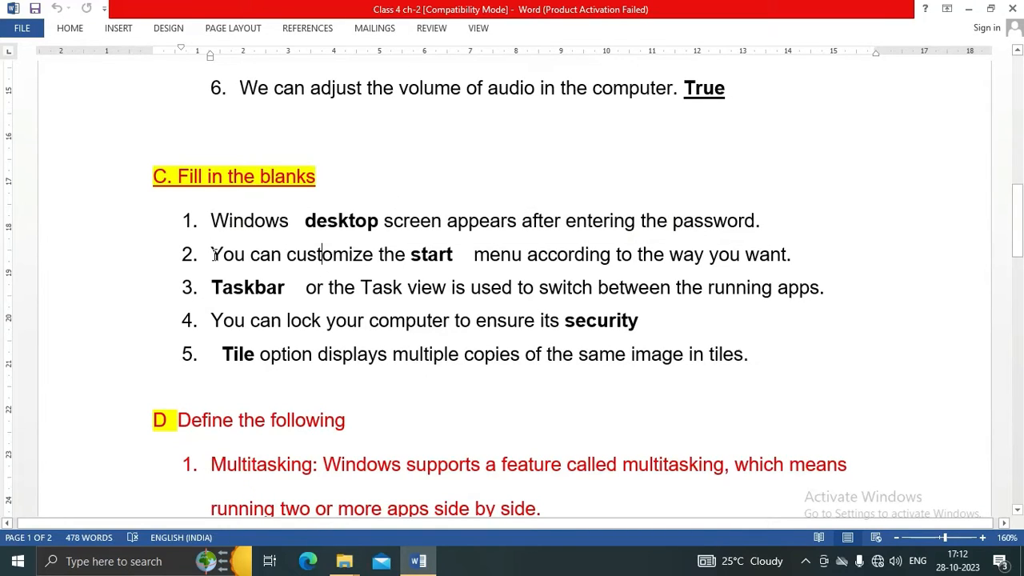
pyautogui.moveTo(472, 269)
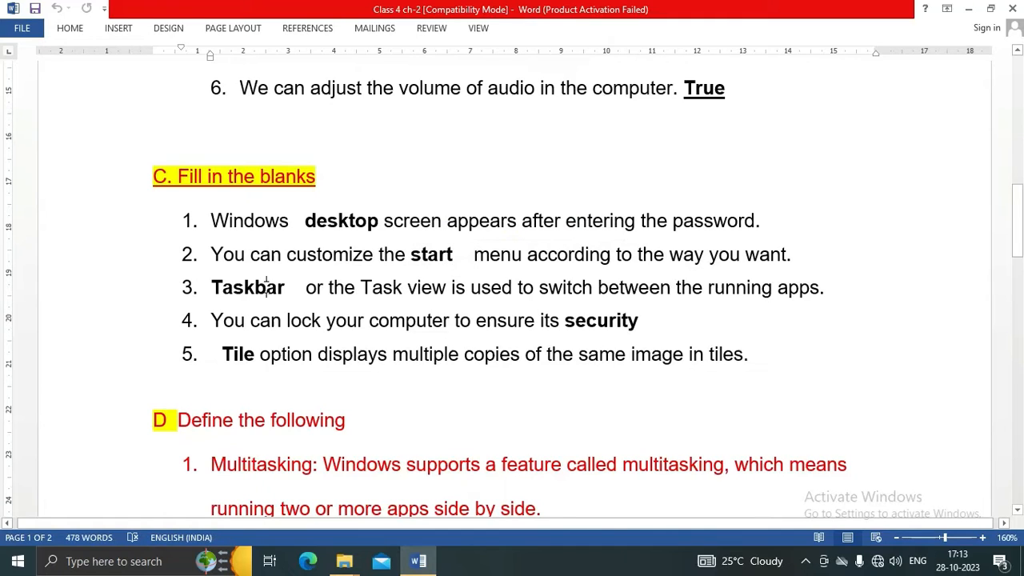
pyautogui.moveTo(422, 296)
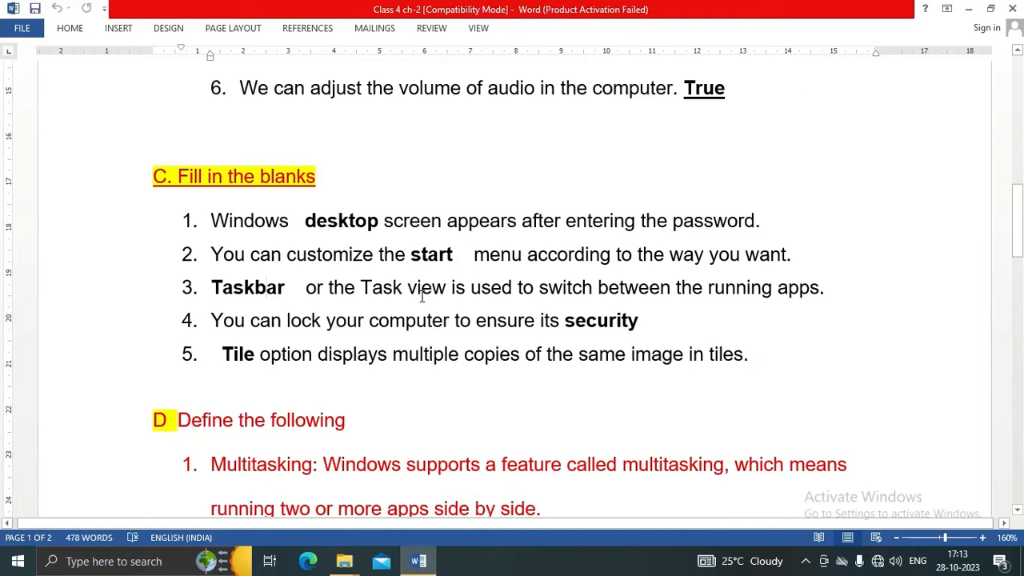
pyautogui.moveTo(646, 306)
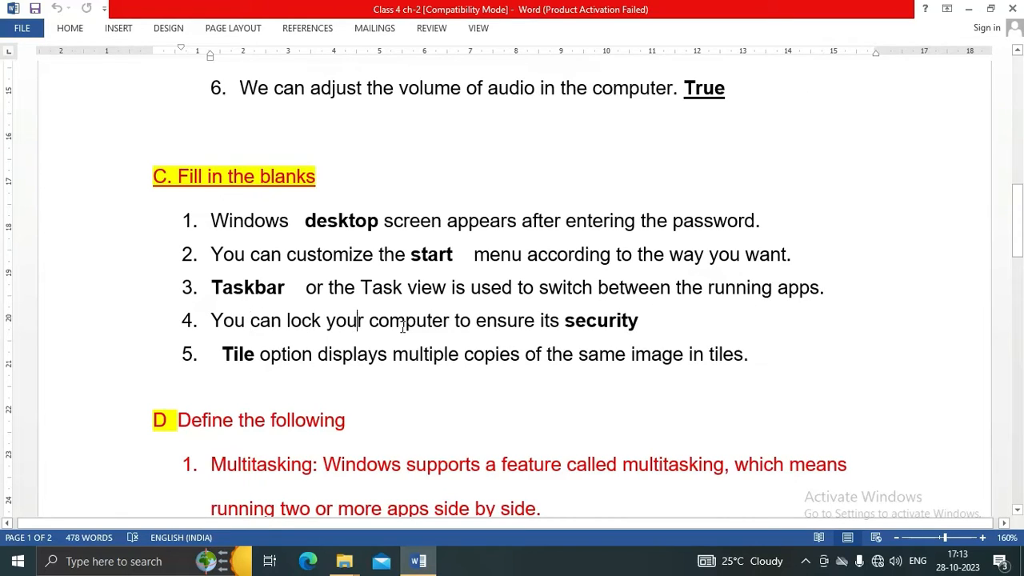
pyautogui.doubleClick(502, 320)
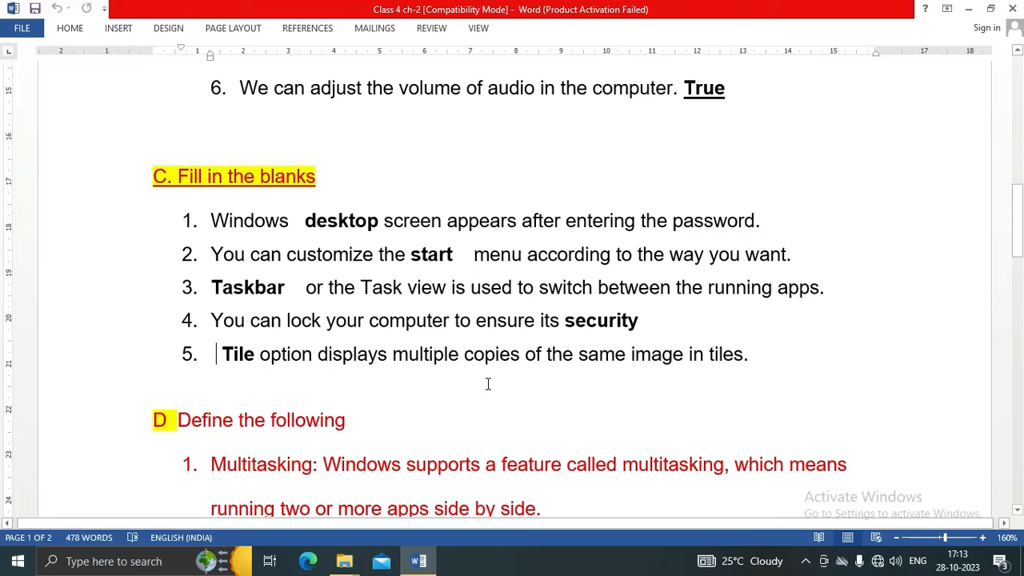
pyautogui.moveTo(659, 385)
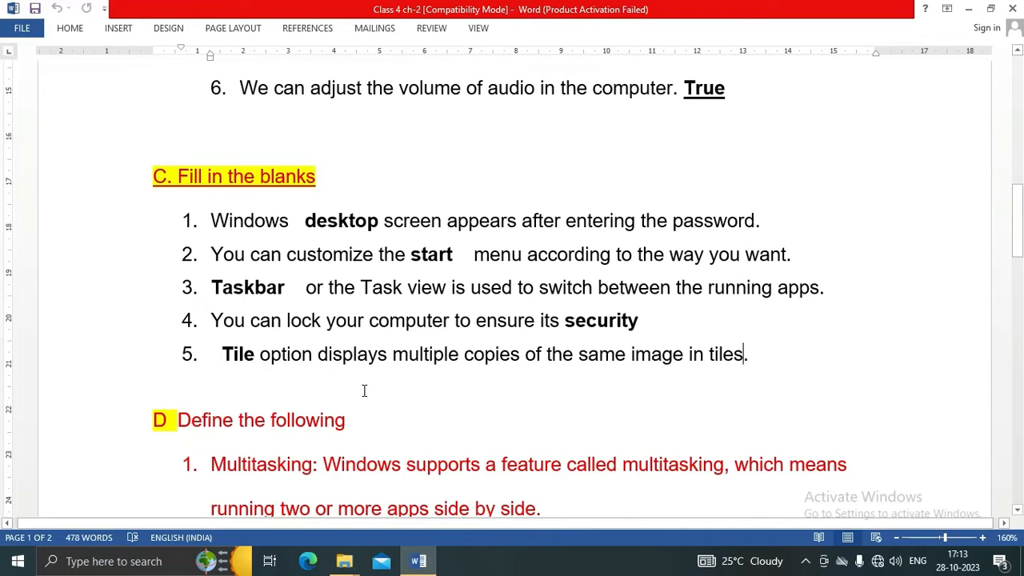
pyautogui.click(369, 353)
pyautogui.write('.')
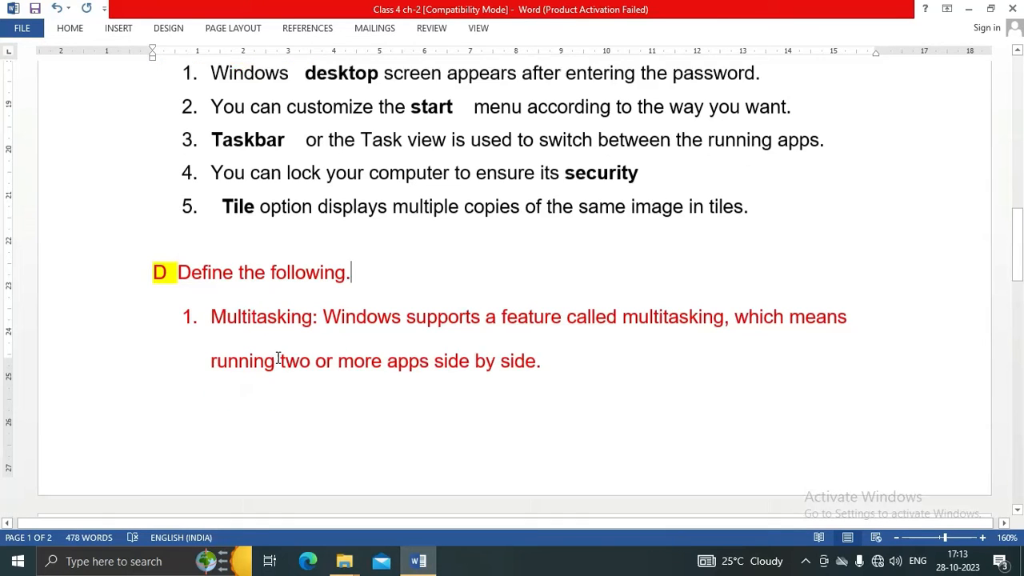
# Step: Review the Multitasking and Wallpaper definitions in Section D, selecting 'The background' wording
pyautogui.doubleClick(262, 294)
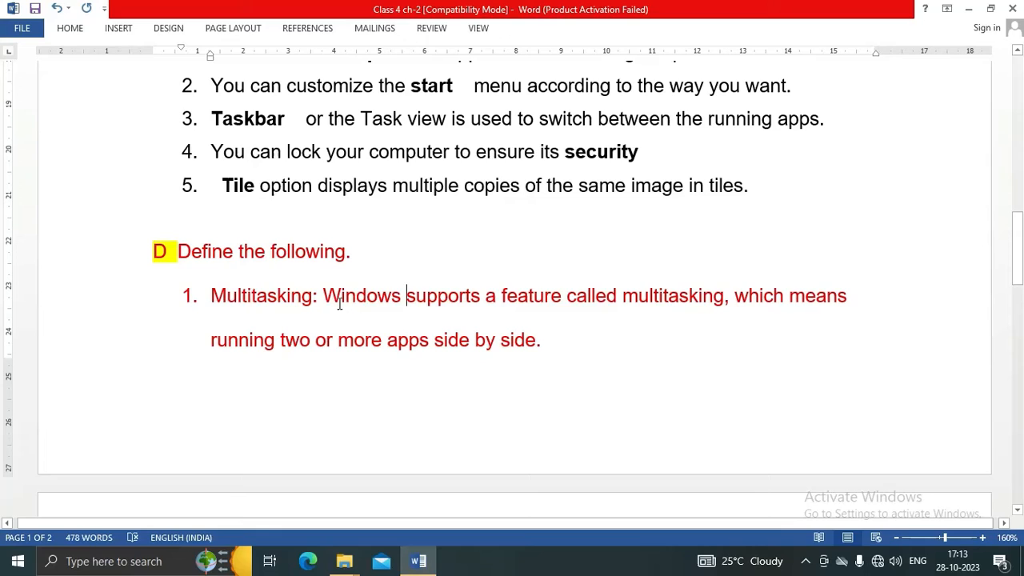
pyautogui.moveTo(323, 295); pyautogui.dragTo(563, 294)
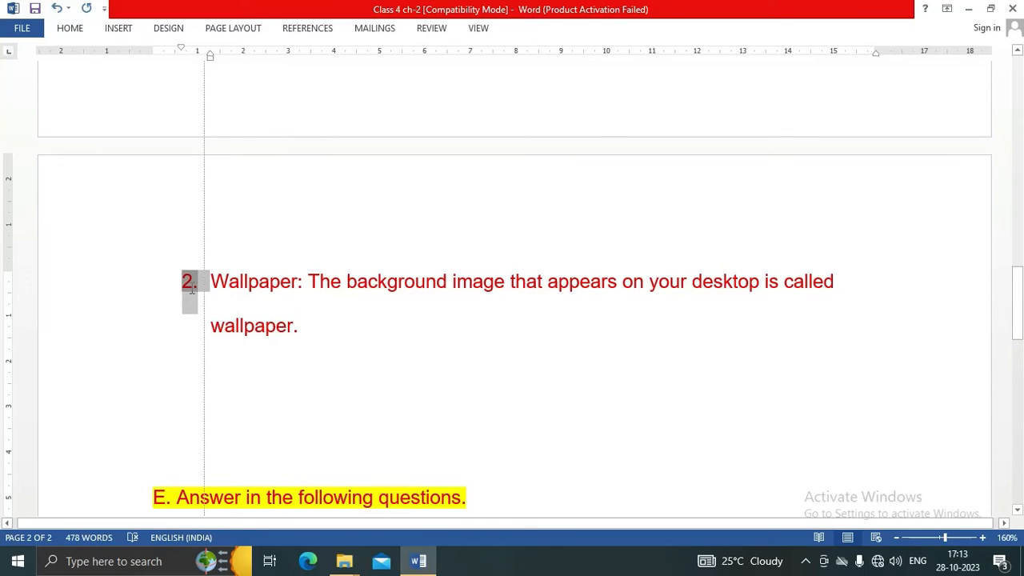
pyautogui.moveTo(307, 282); pyautogui.dragTo(451, 282)
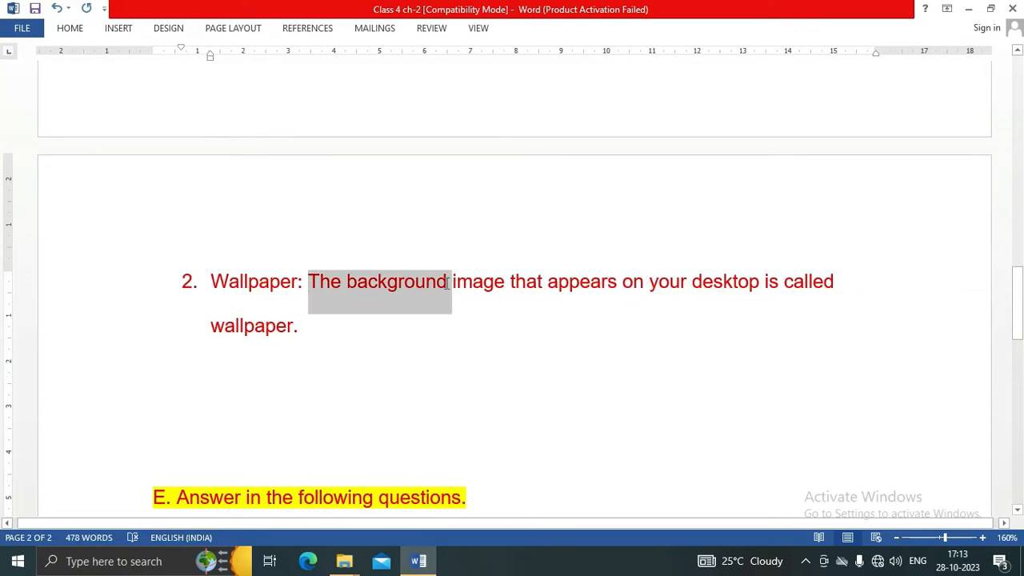
pyautogui.moveTo(451, 291); pyautogui.dragTo(839, 291)
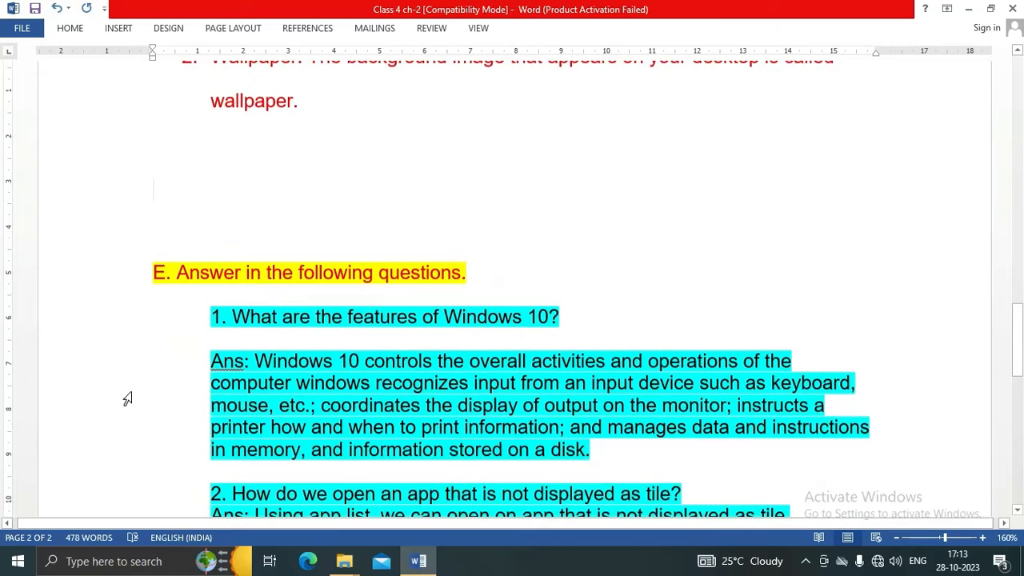
# Step: Apply Text Highlight Color to question 1, 'What are the features of Windows 10?'
pyautogui.scroll(-3)
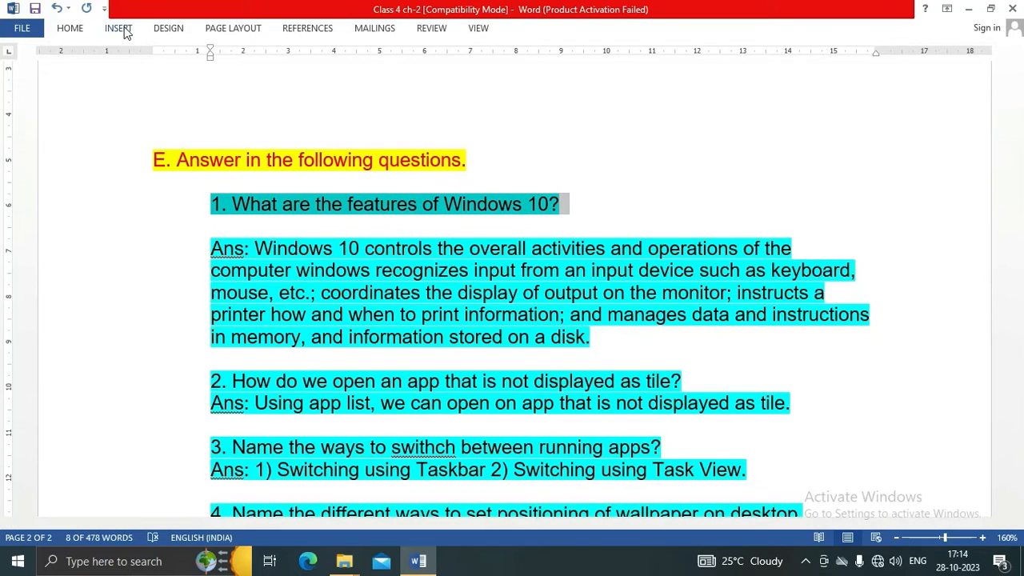
pyautogui.click(71, 27)
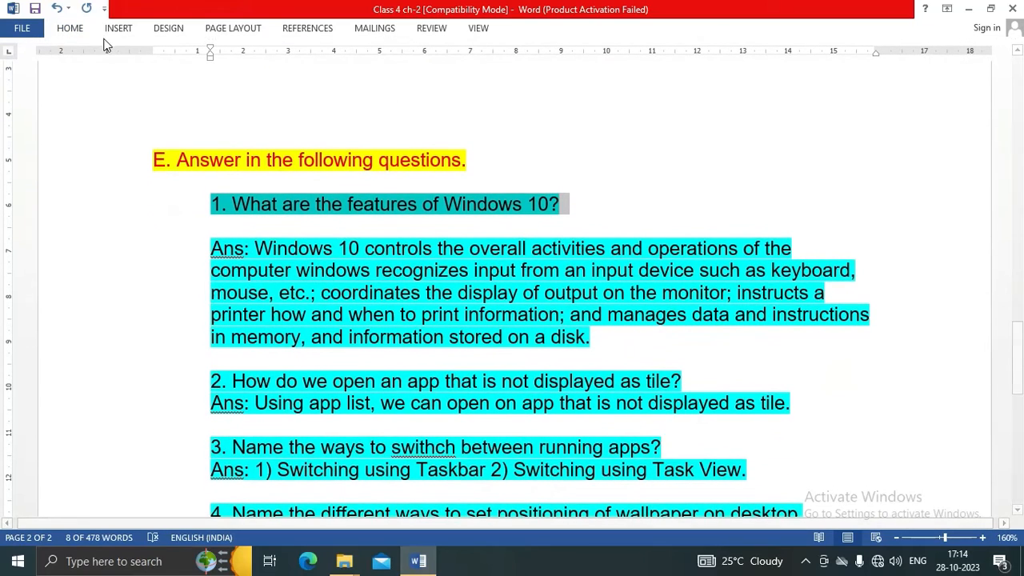
pyautogui.click(70, 27)
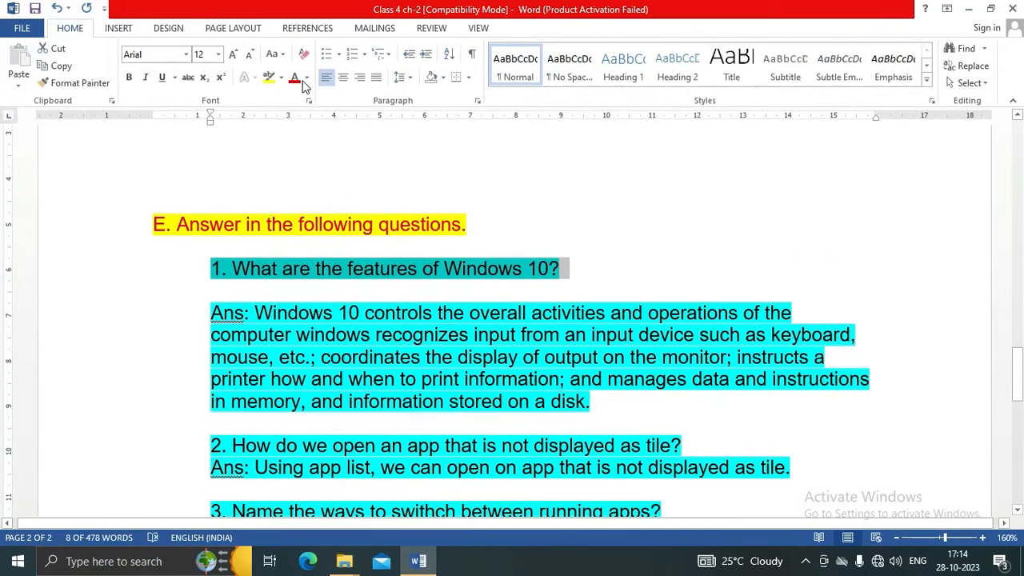
pyautogui.click(486, 269)
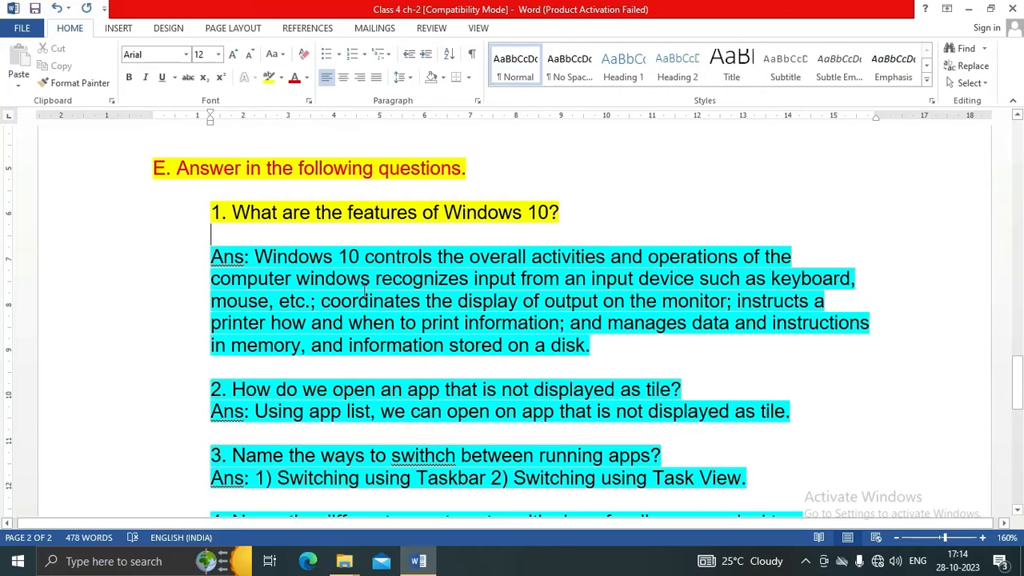
pyautogui.moveTo(486, 285)
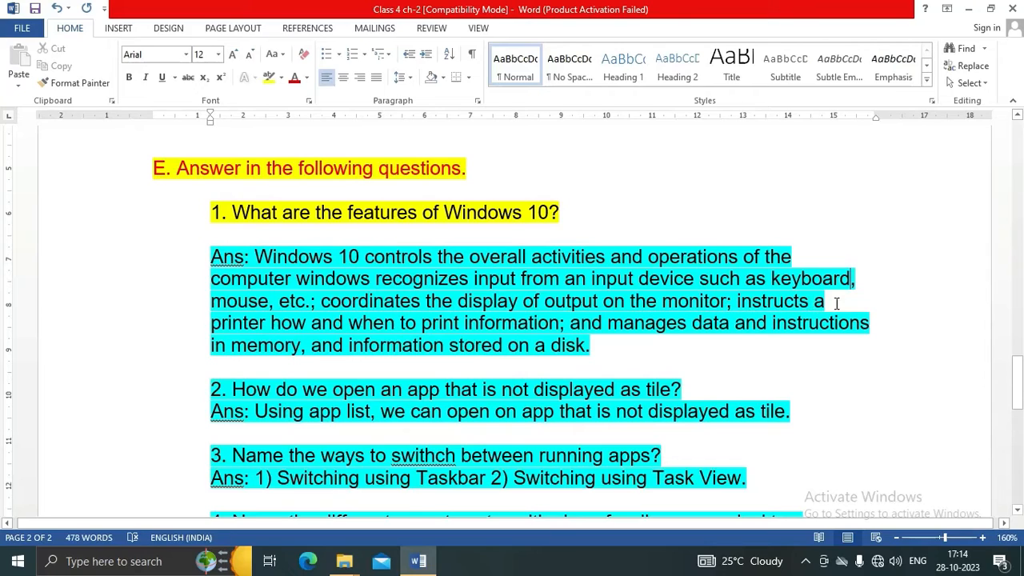
pyautogui.moveTo(464, 365)
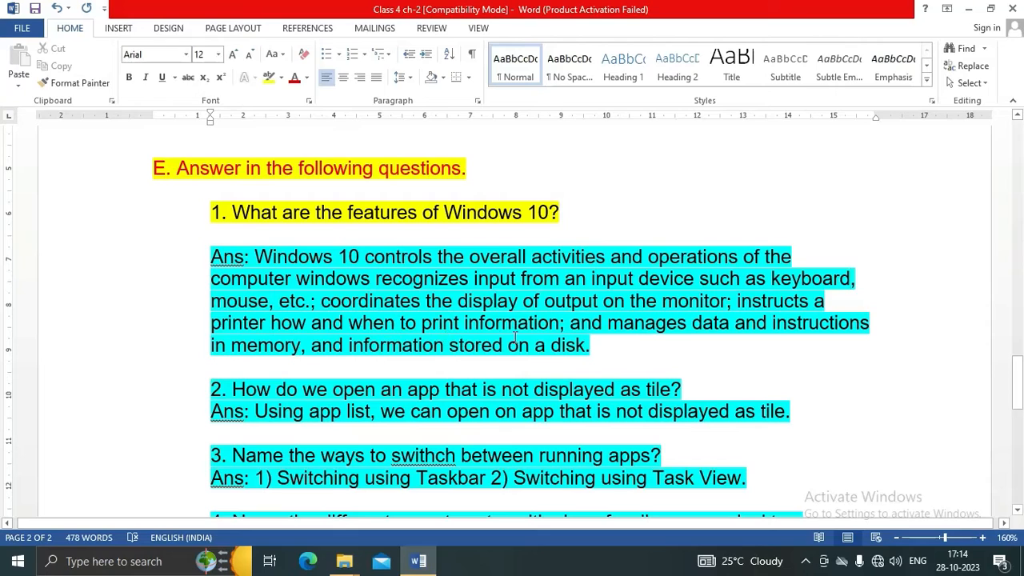
pyautogui.moveTo(761, 344)
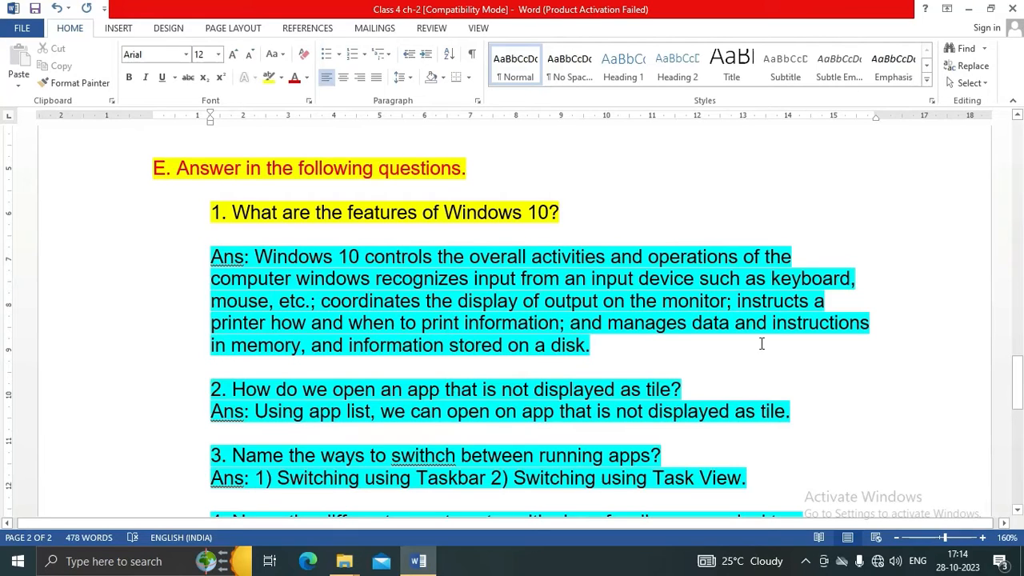
pyautogui.moveTo(358, 362)
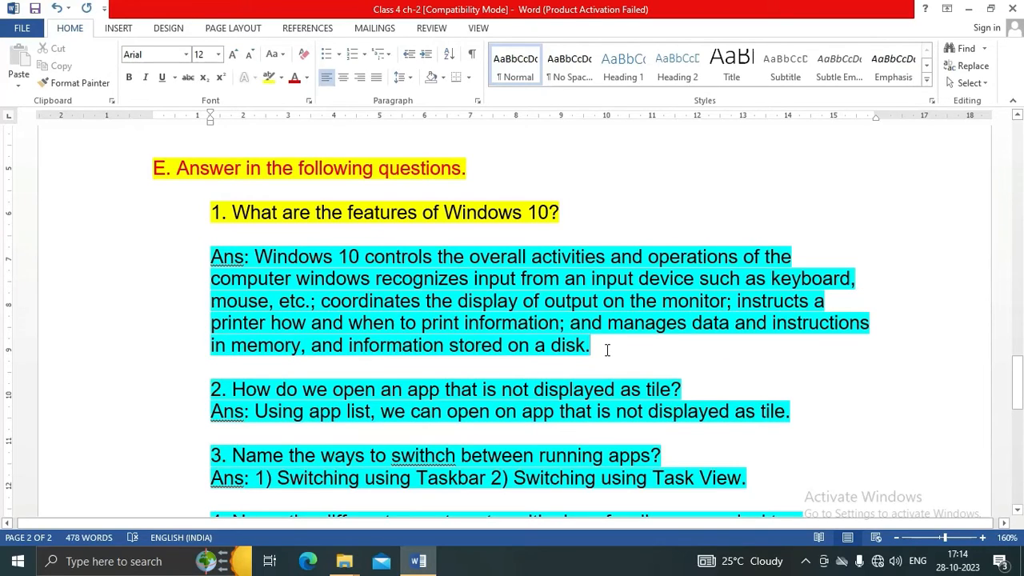
# Step: Replace 'on' with 'an' so answer 2 reads 'open an app'
pyautogui.scroll(-3)
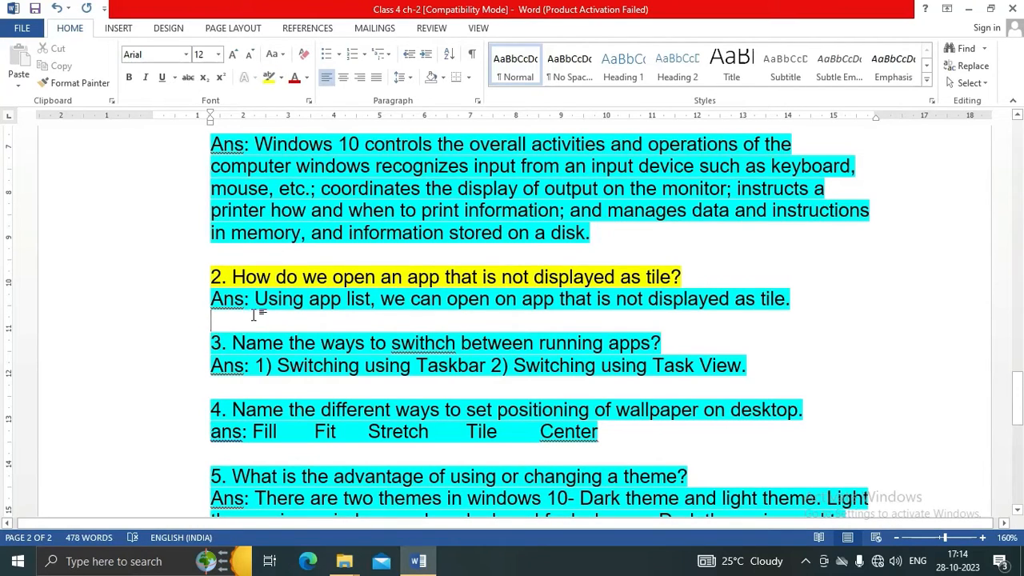
pyautogui.moveTo(504, 334)
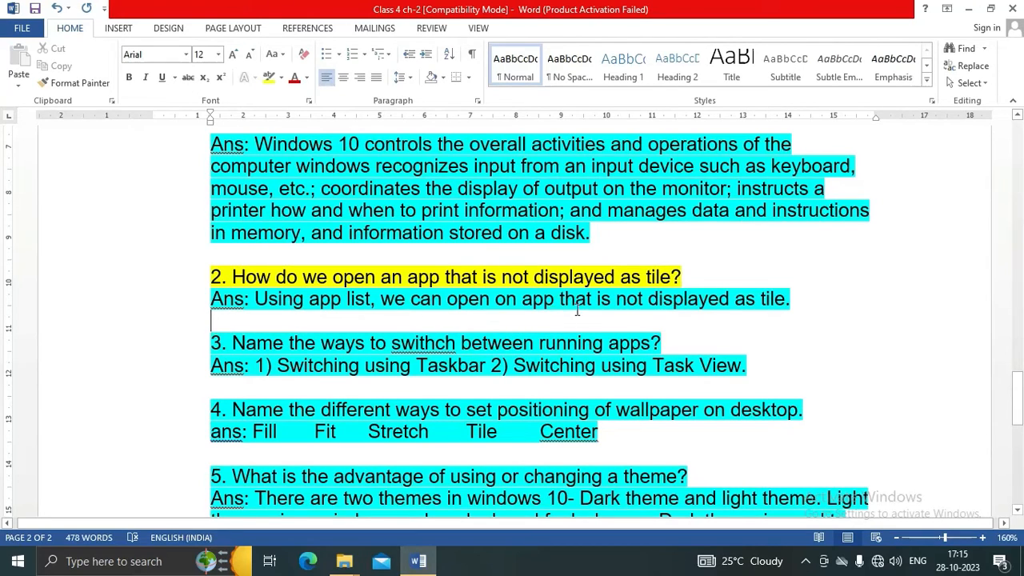
pyautogui.moveTo(797, 310)
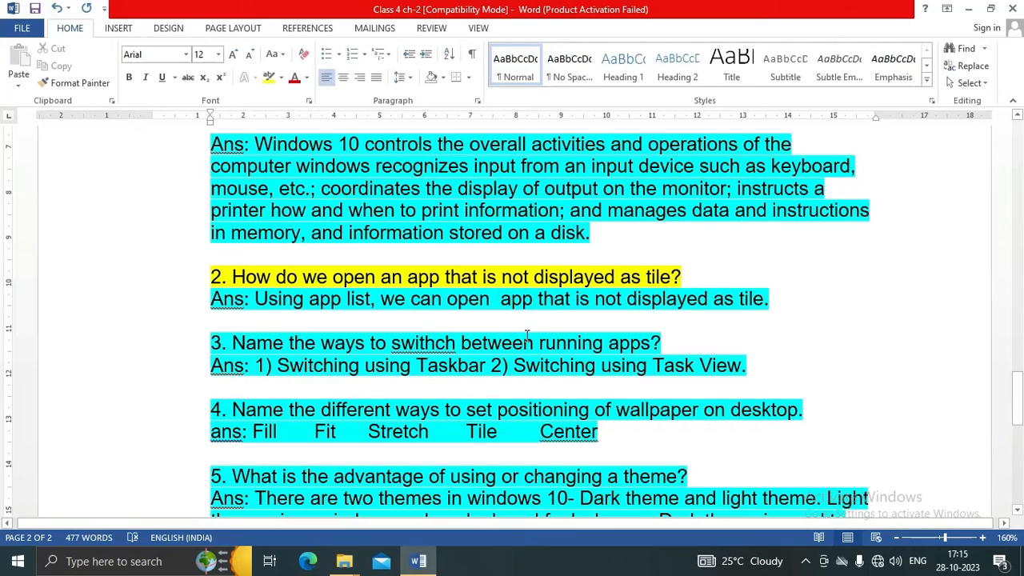
pyautogui.write('an')
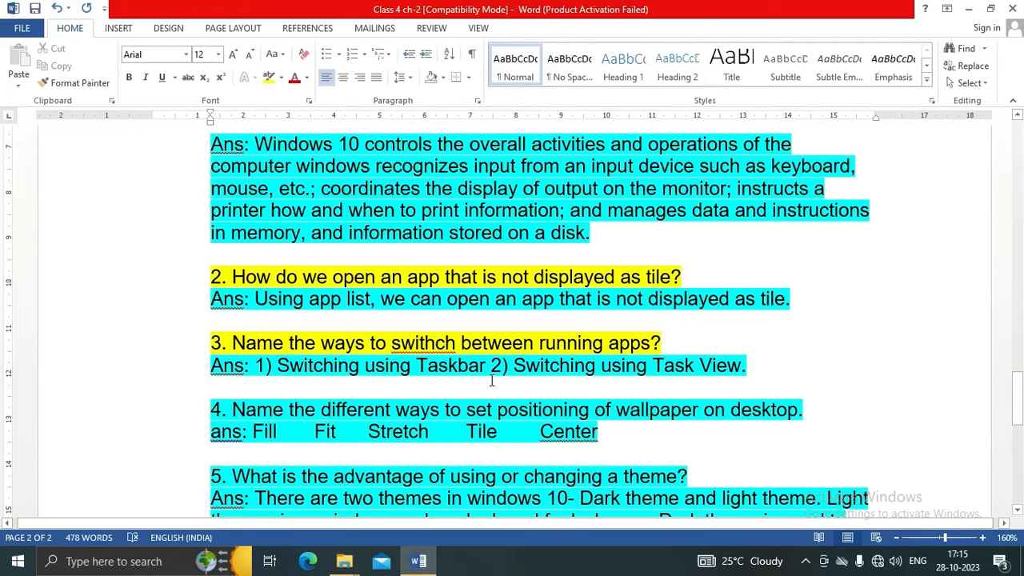
# Step: Correct 'swithch' to 'switch' via spelling suggestions and move to question 4
pyautogui.rightClick(422, 342)
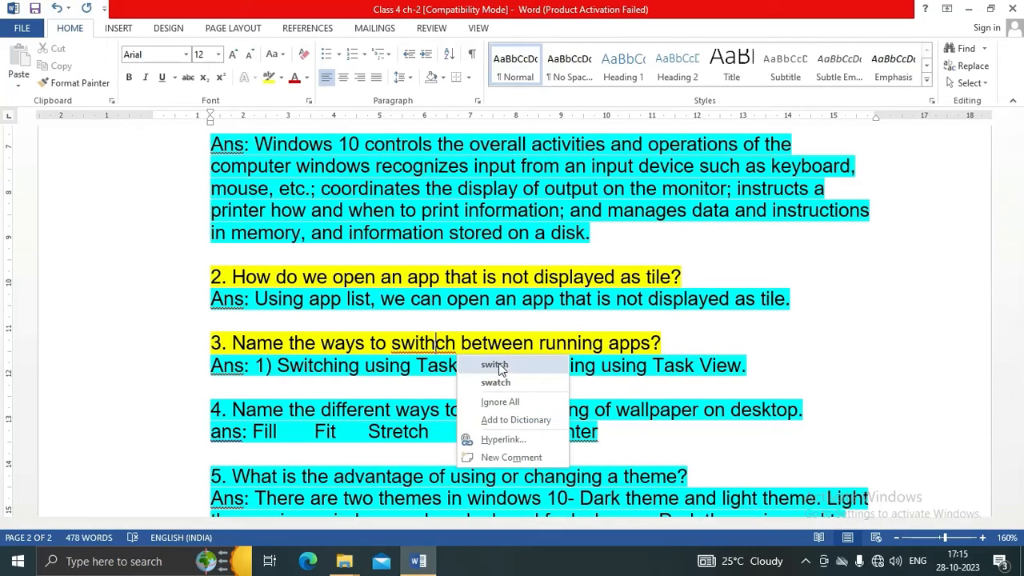
pyautogui.click(492, 365)
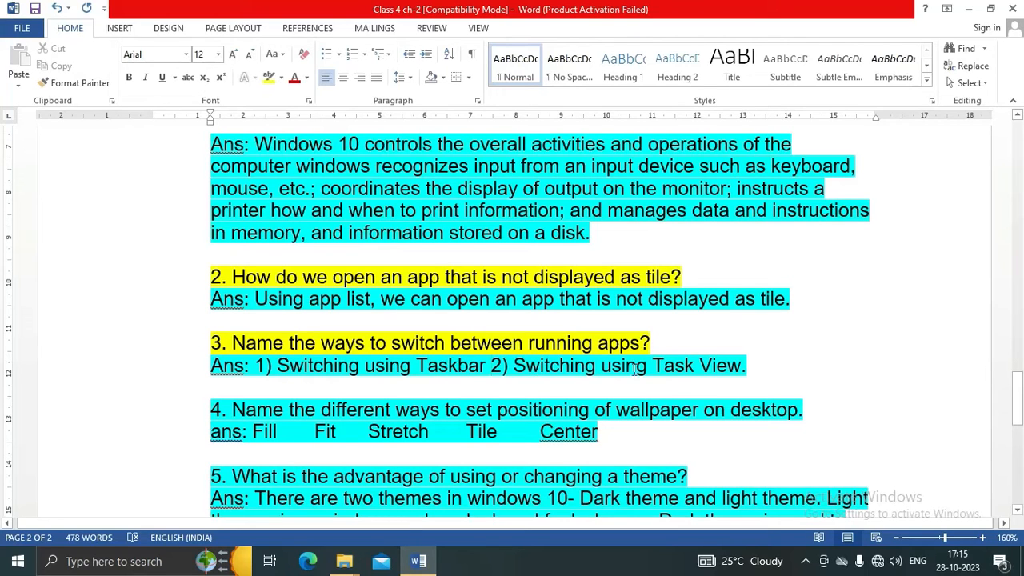
pyautogui.scroll(-3)
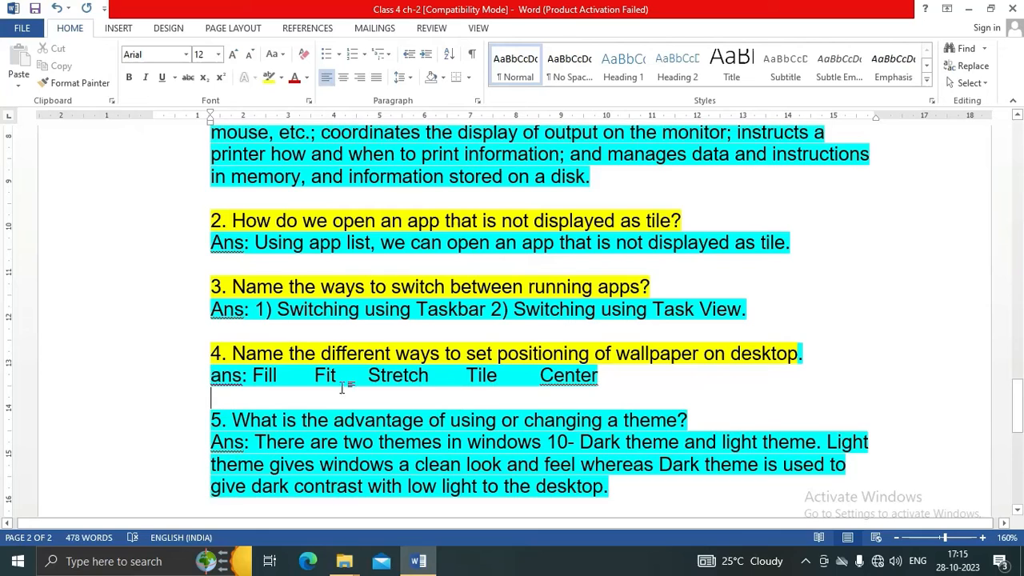
# Step: Highlight question 5 about changing a theme in yellow and reveal the 'Pin to Taskbar' question
pyautogui.scroll(-3)
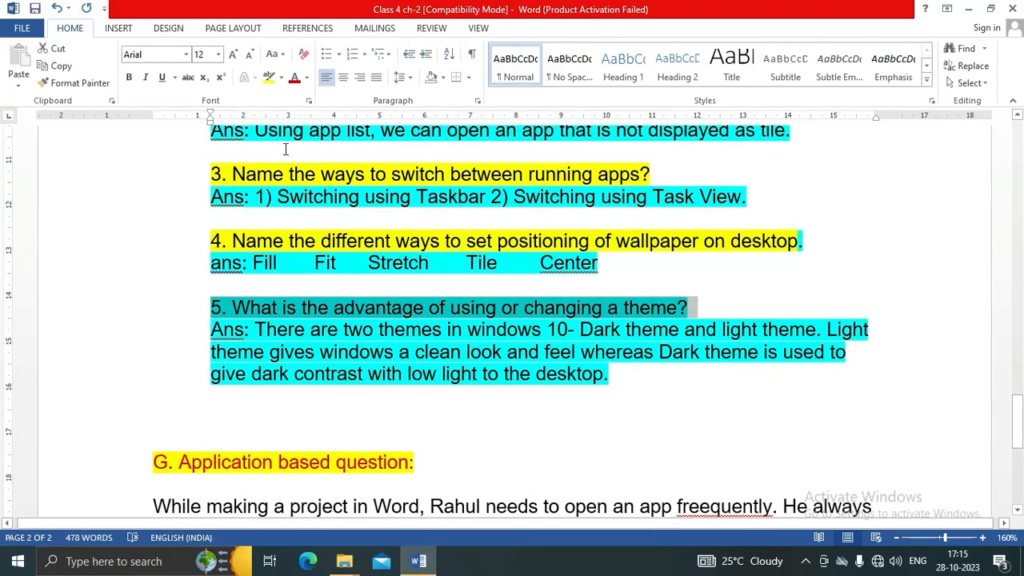
pyautogui.click(266, 378)
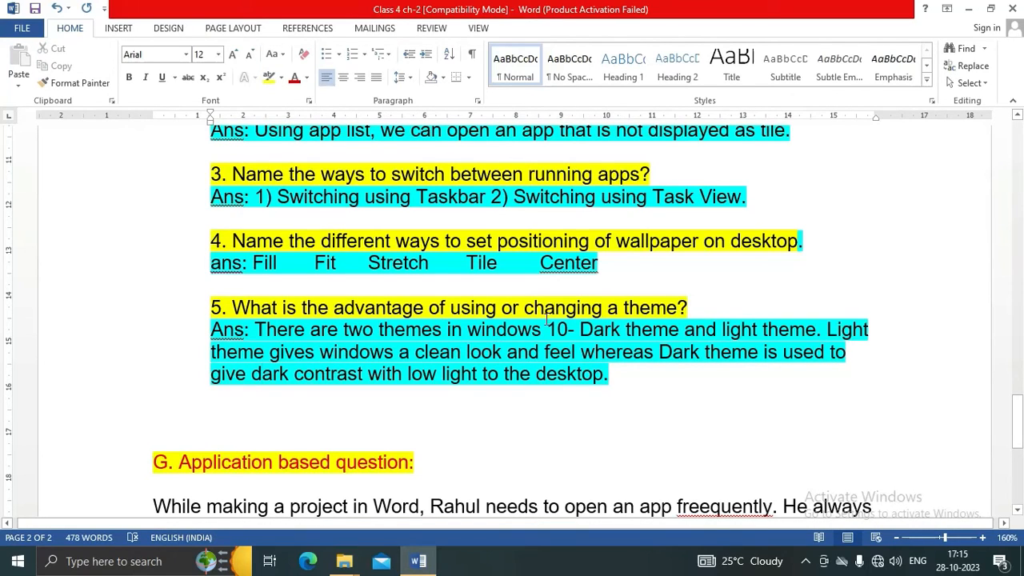
pyautogui.click(686, 307)
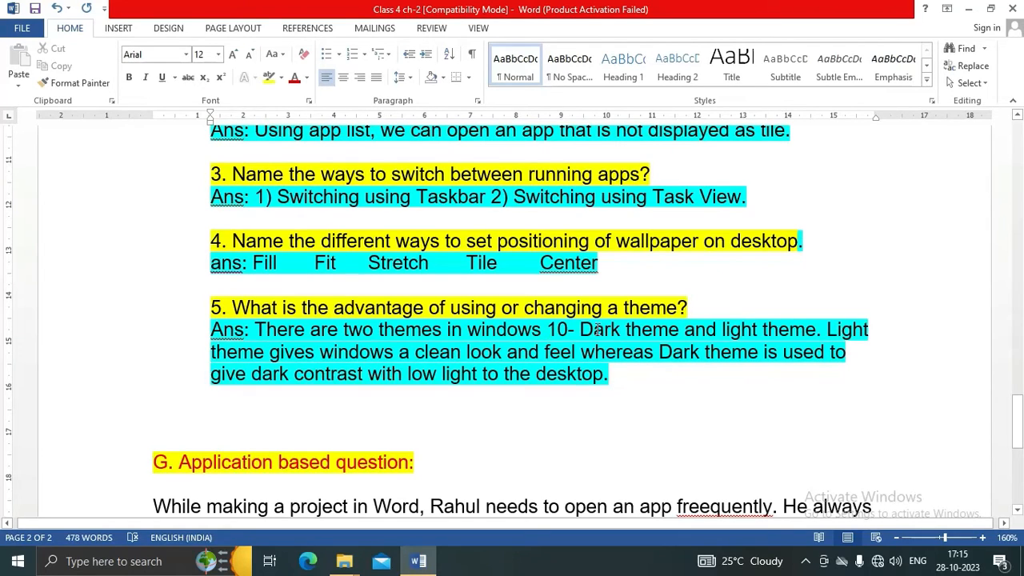
pyautogui.moveTo(765, 339)
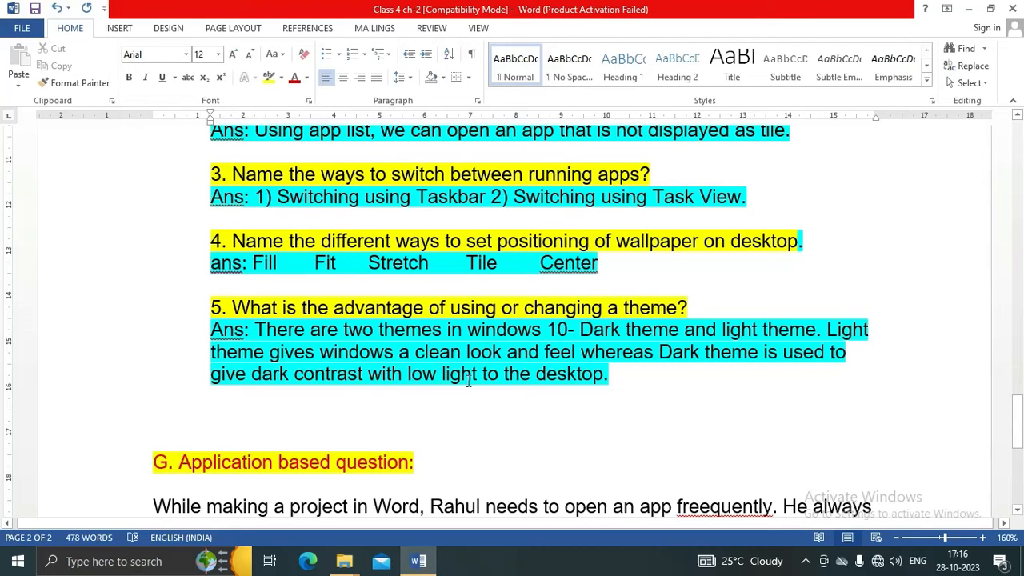
pyautogui.scroll(-3)
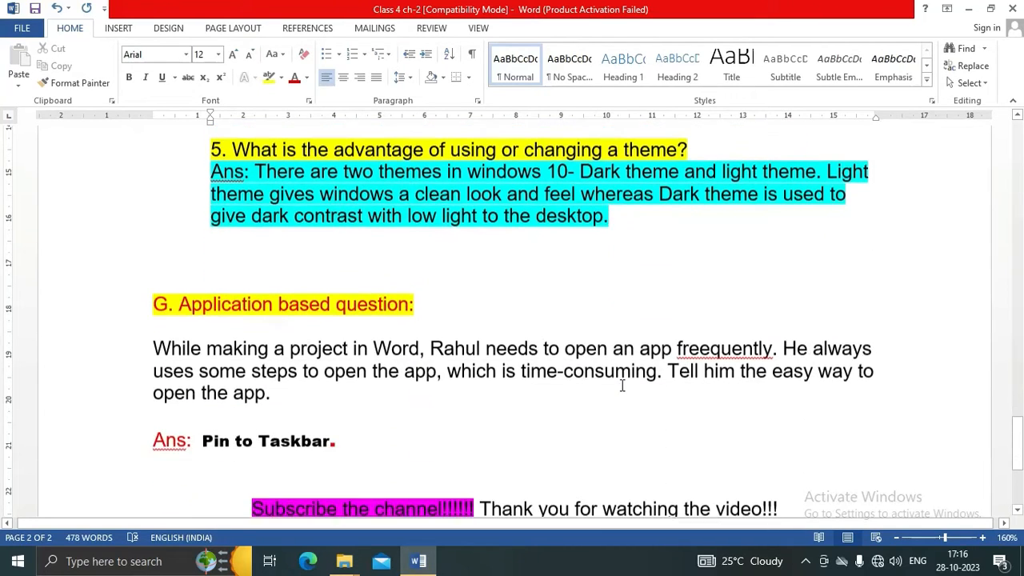
# Step: Select 'freequently', correct it to 'frequently', and check the 'Pin to Taskbar' answer
pyautogui.scroll(-3)
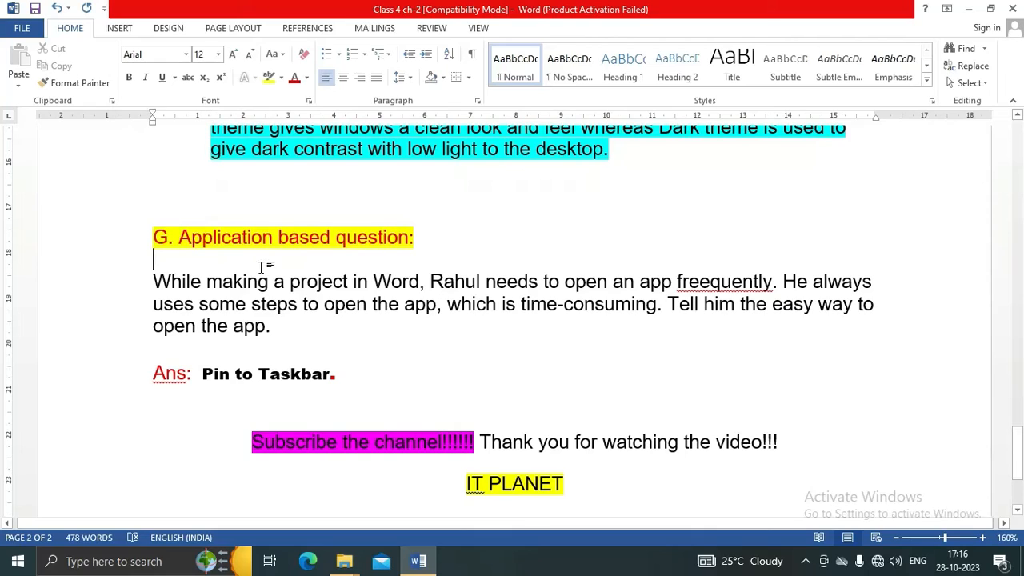
pyautogui.doubleClick(216, 237)
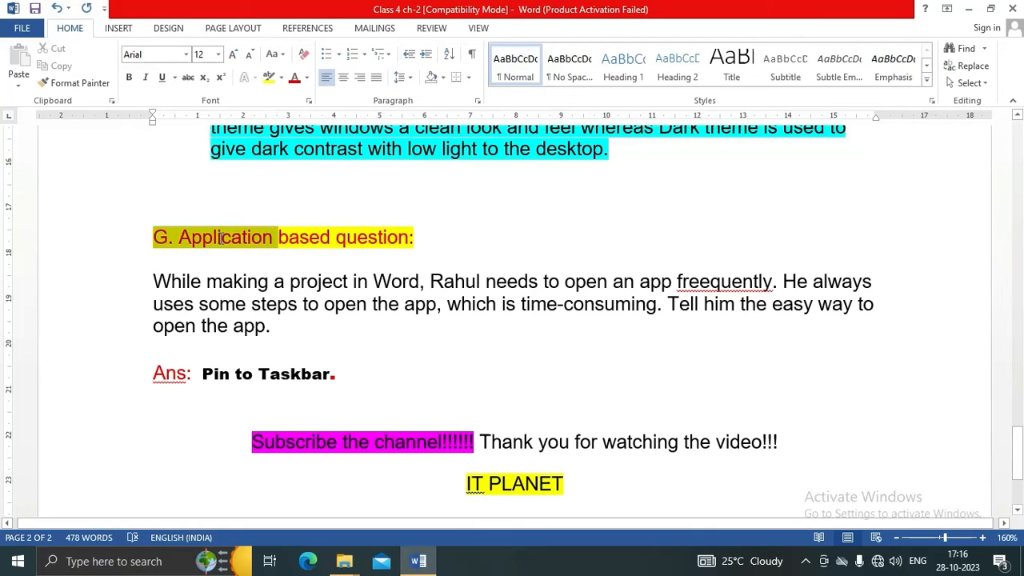
pyautogui.click(224, 275)
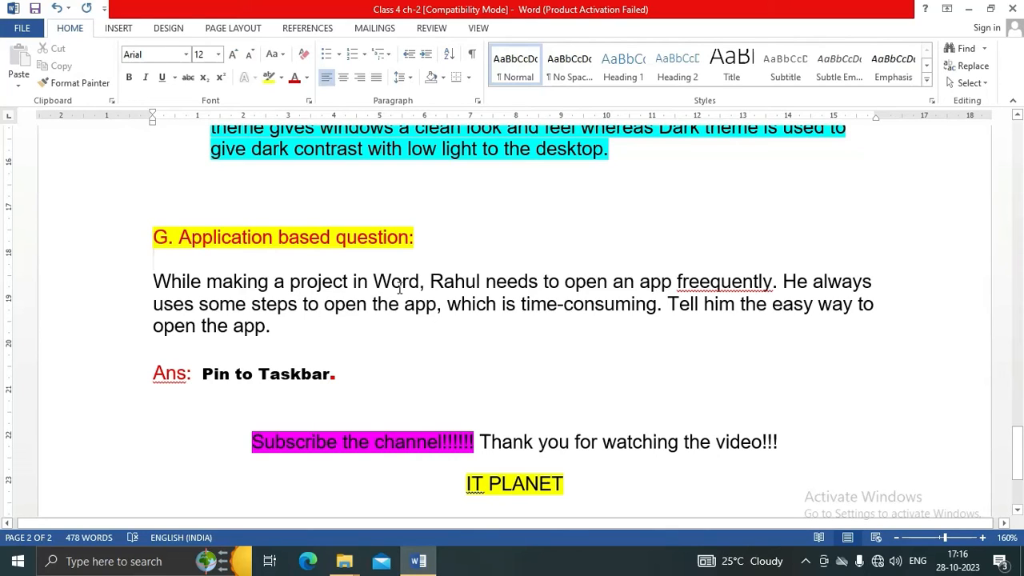
pyautogui.moveTo(428, 282); pyautogui.dragTo(609, 281)
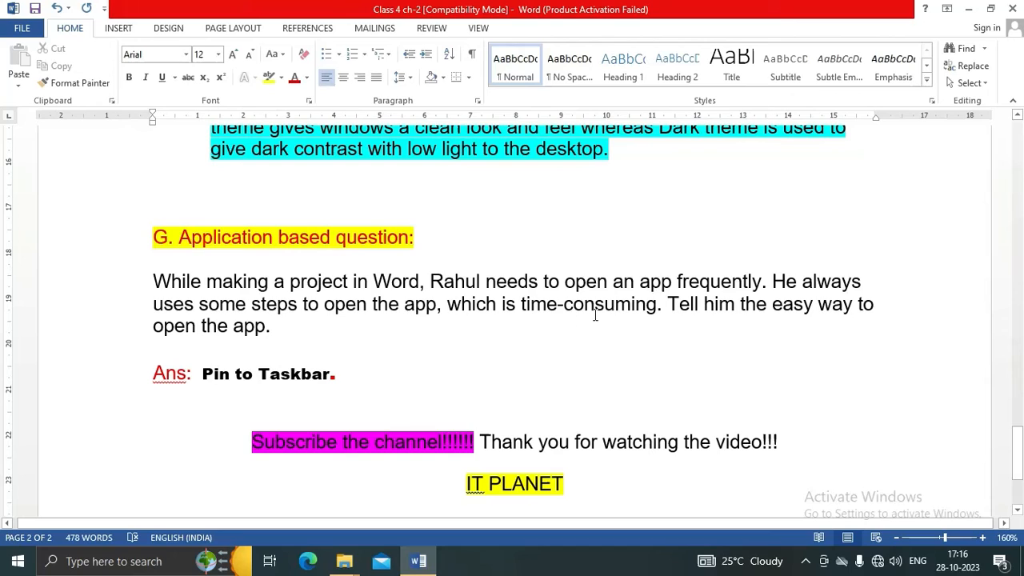
pyautogui.moveTo(582, 350)
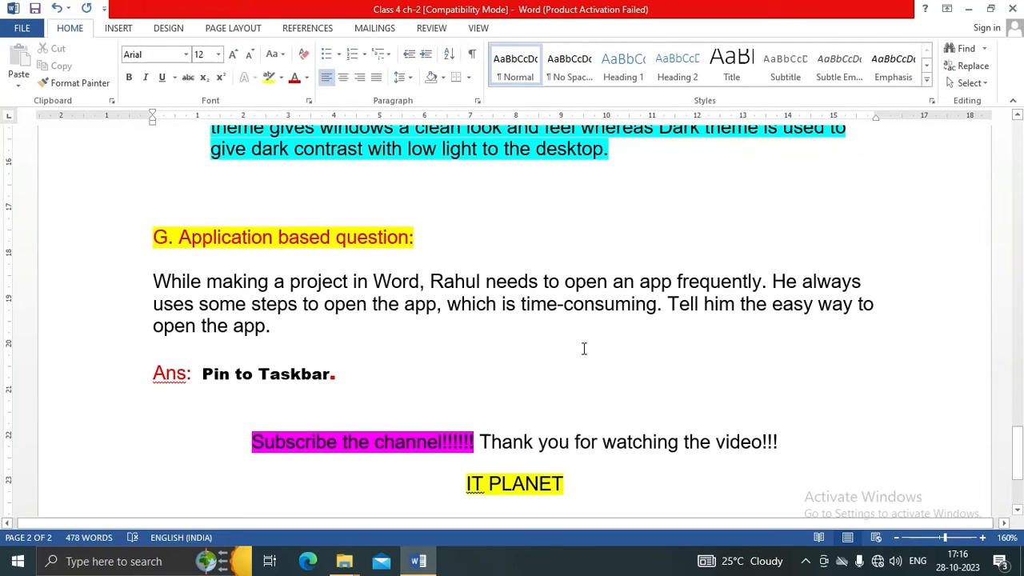
pyautogui.click(171, 403)
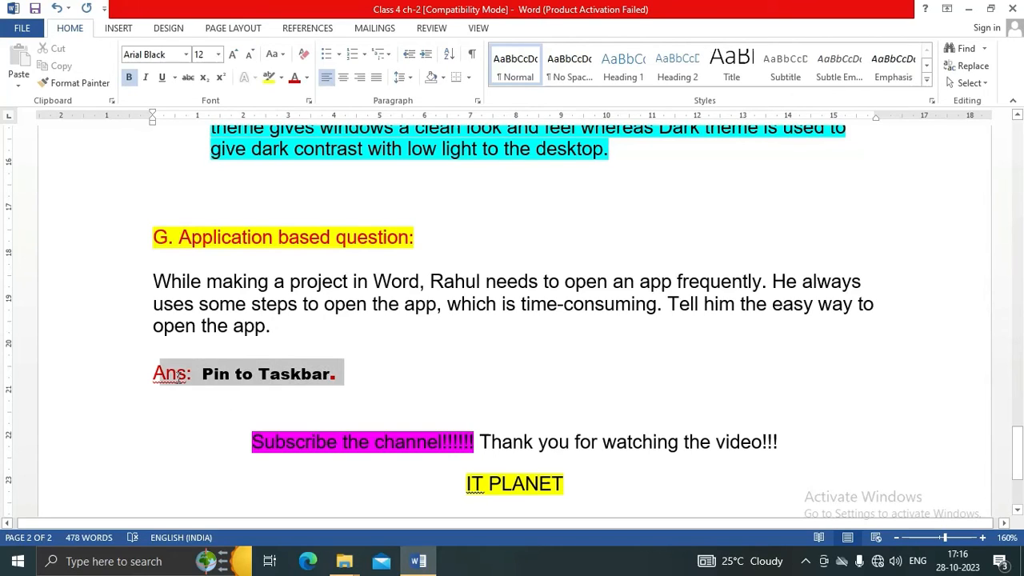
pyautogui.click(301, 375)
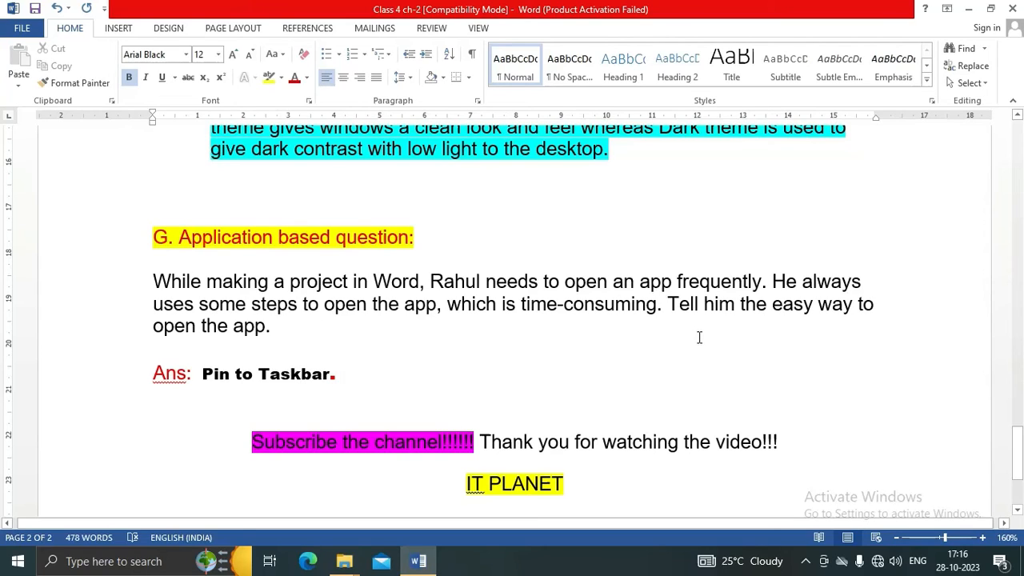
pyautogui.moveTo(688, 355)
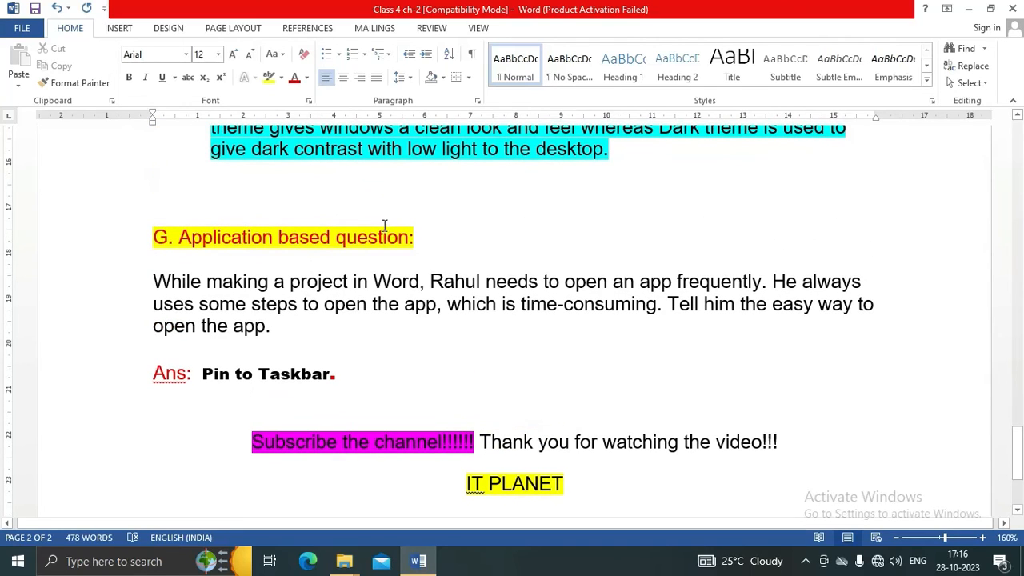
pyautogui.moveTo(374, 221)
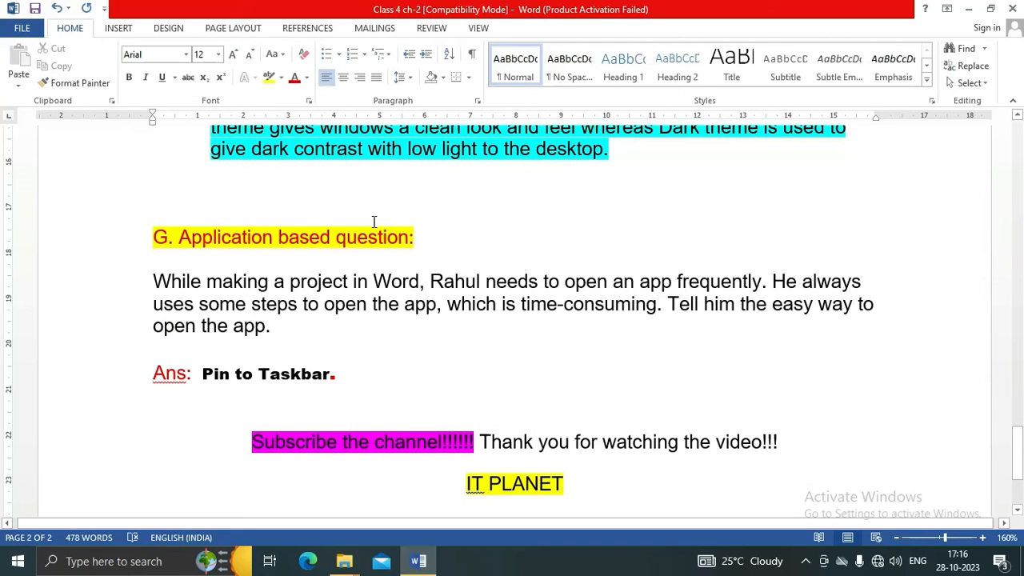
pyautogui.click(184, 55)
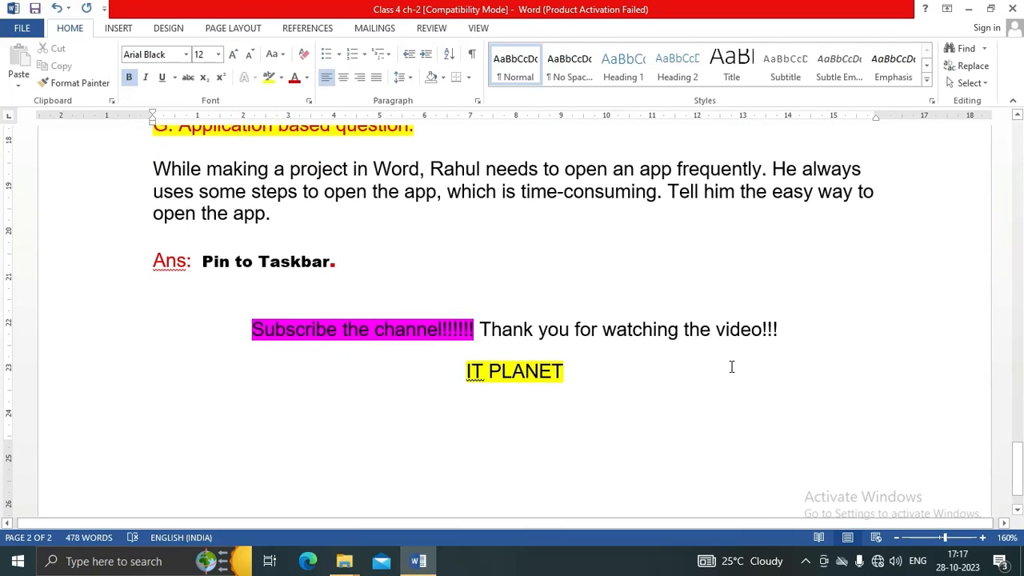
pyautogui.click(334, 260)
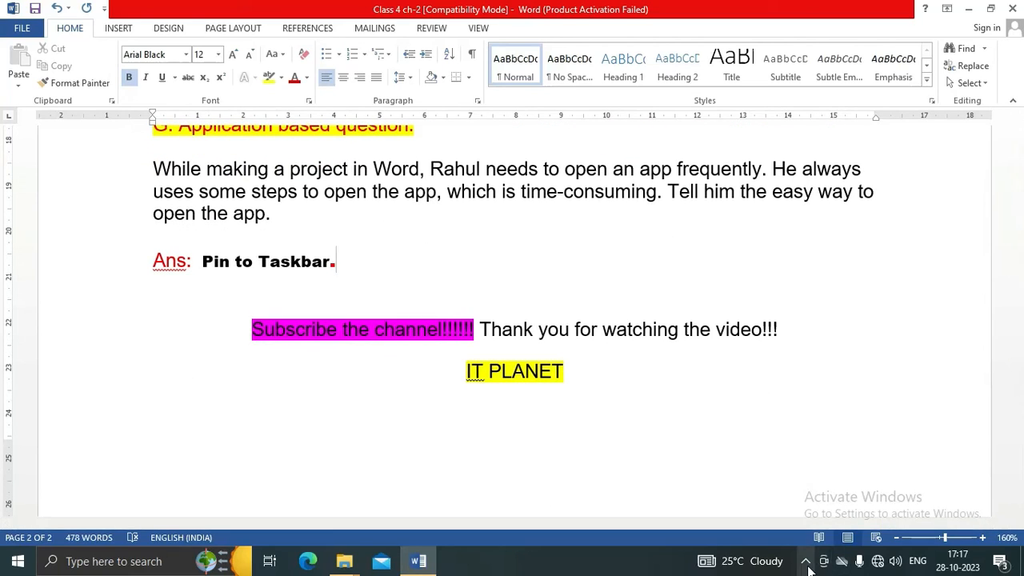